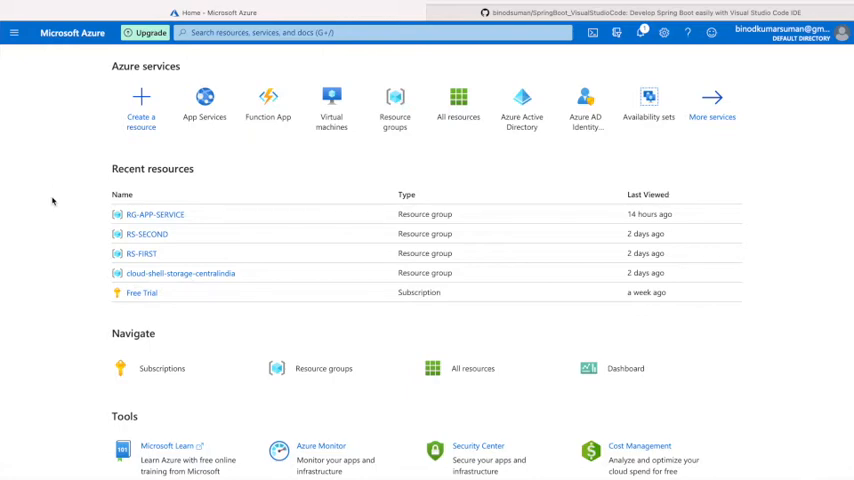
mouse_move(58, 136)
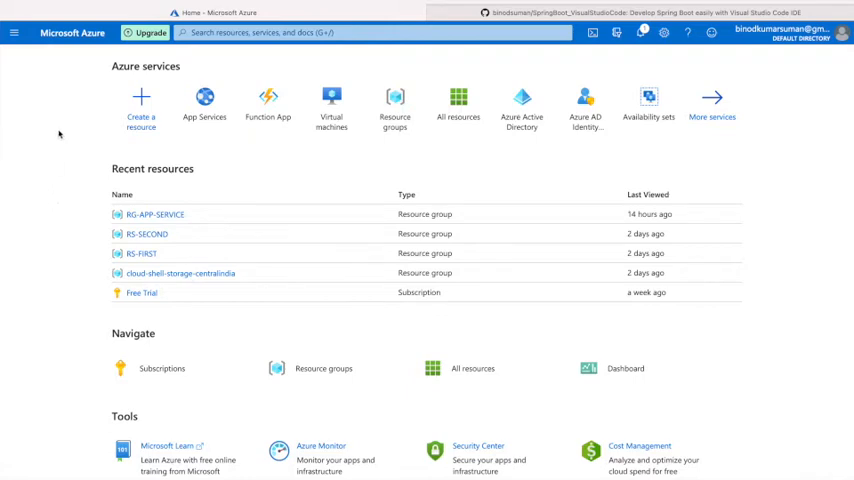
mouse_move(268, 116)
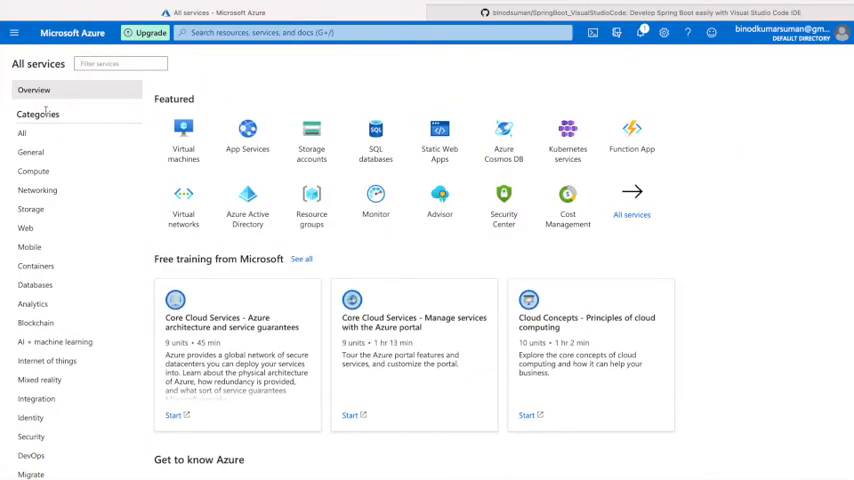
- Find App Services in All services and show the empty App Services list
text(appl)
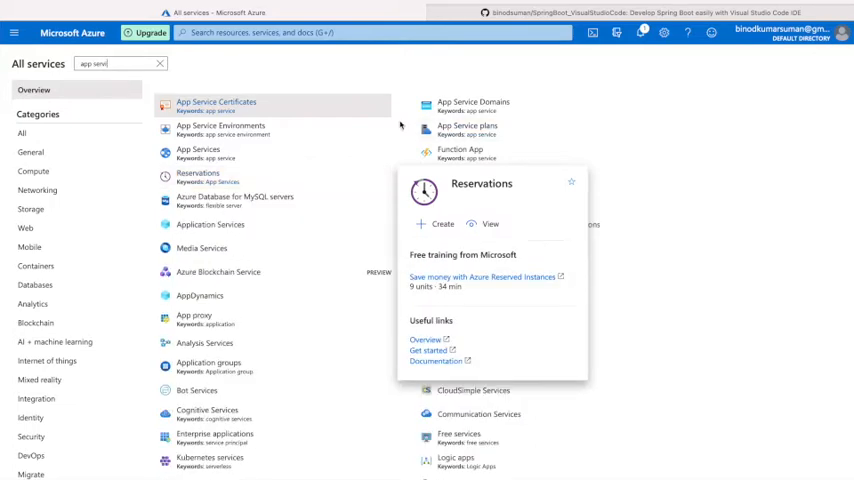
click(196, 152)
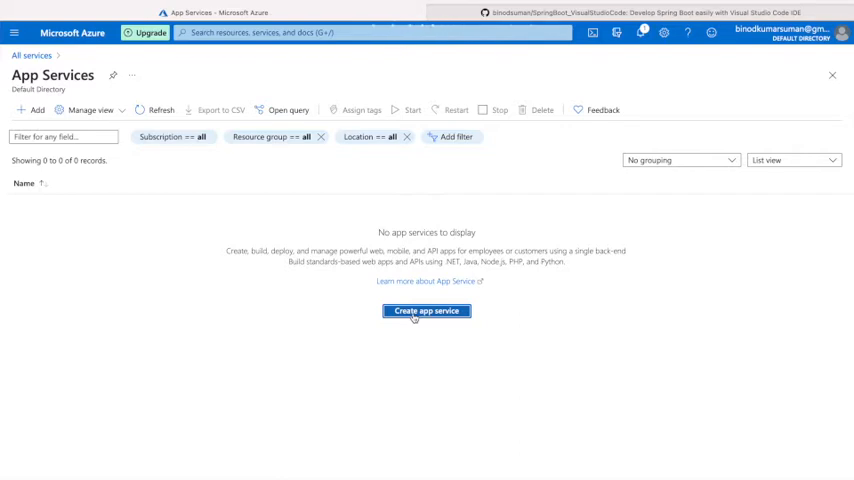
- Start a new web app in resource group RG-APP-SERVICE and give it a name
click(426, 312)
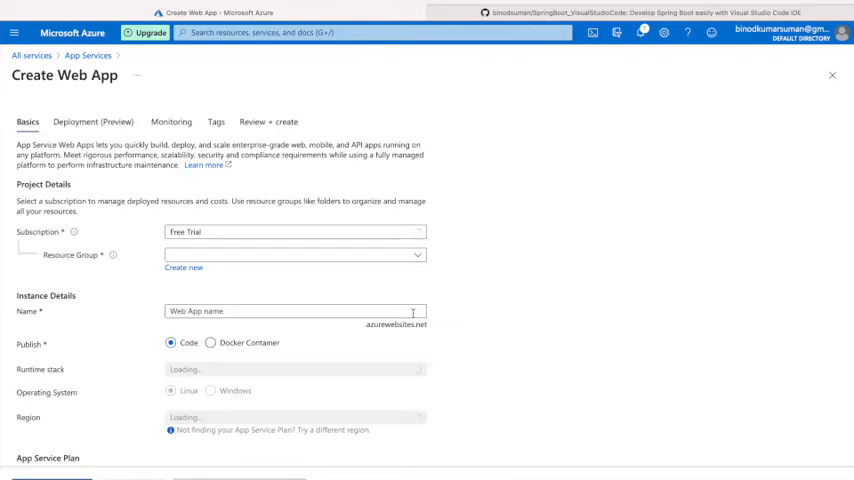
click(290, 254)
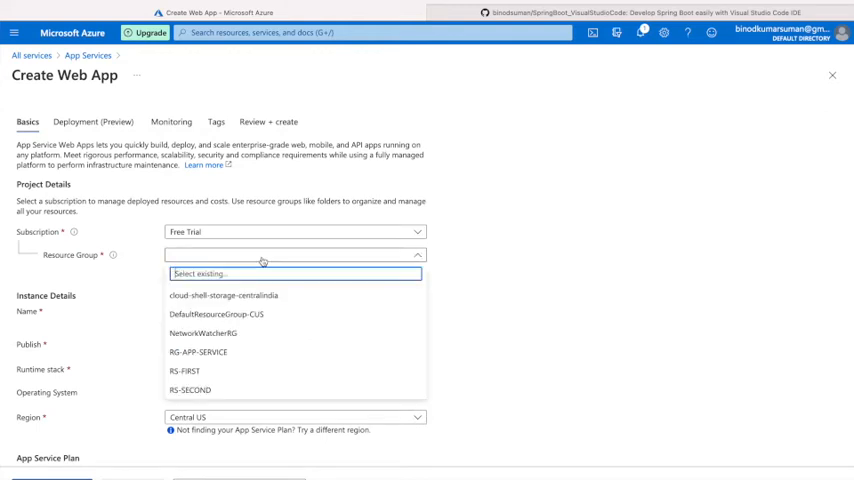
mouse_move(256, 352)
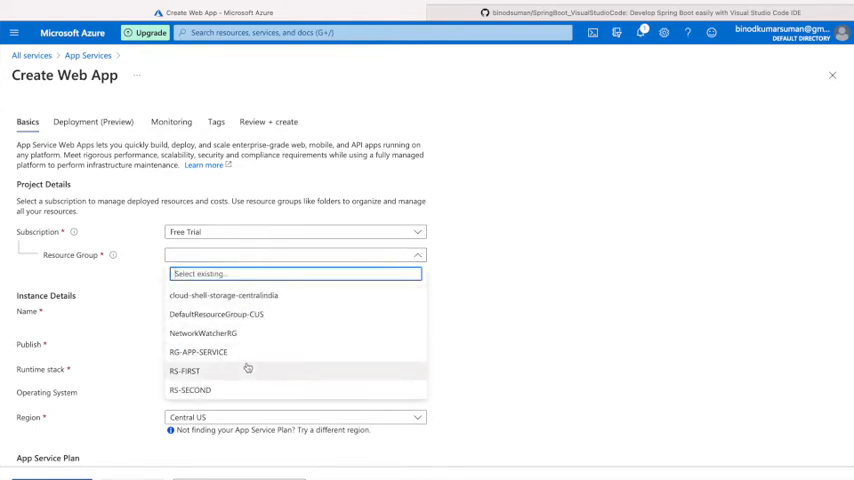
click(196, 352)
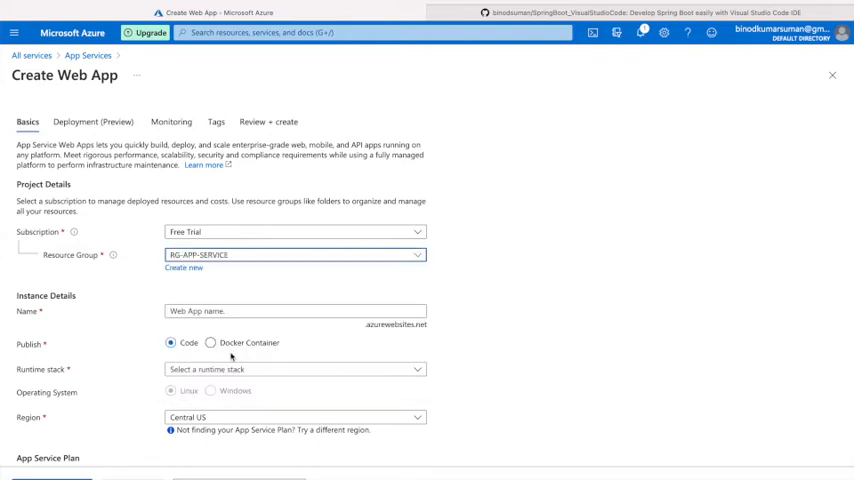
click(290, 312)
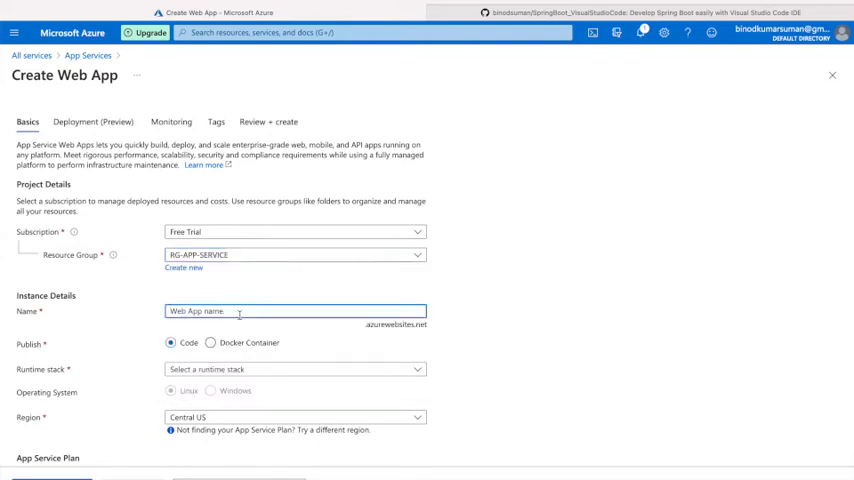
text(binodsuman)
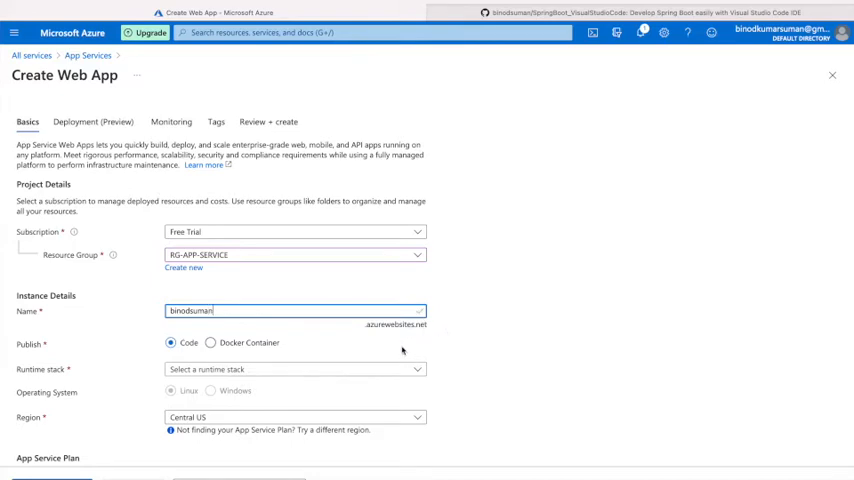
mouse_move(384, 340)
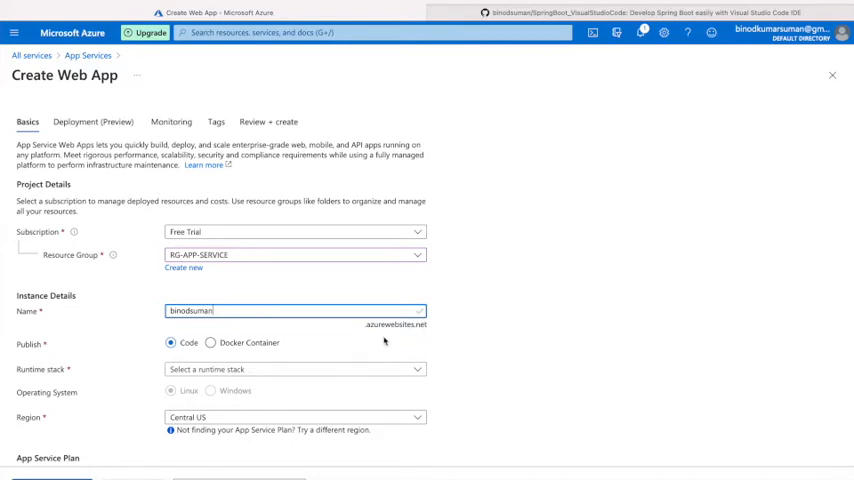
mouse_move(424, 338)
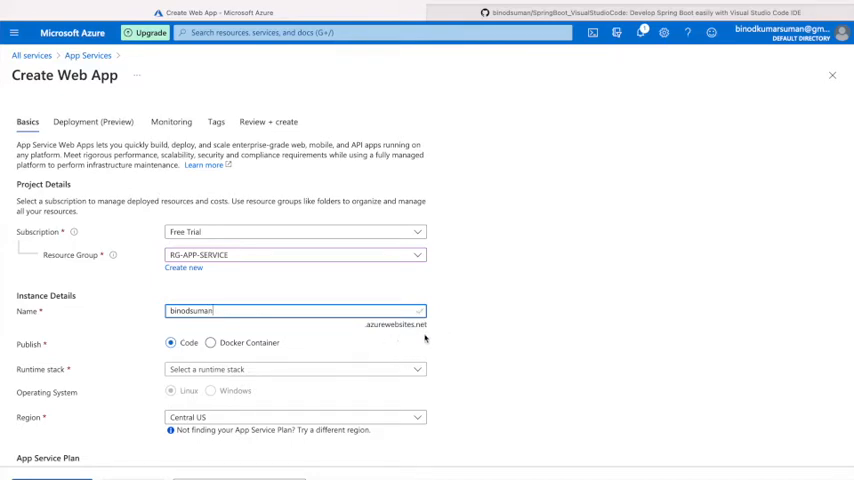
- Choose Java 8 as the runtime stack with Tomcat 8.5 as the web server
scroll(down, 3)
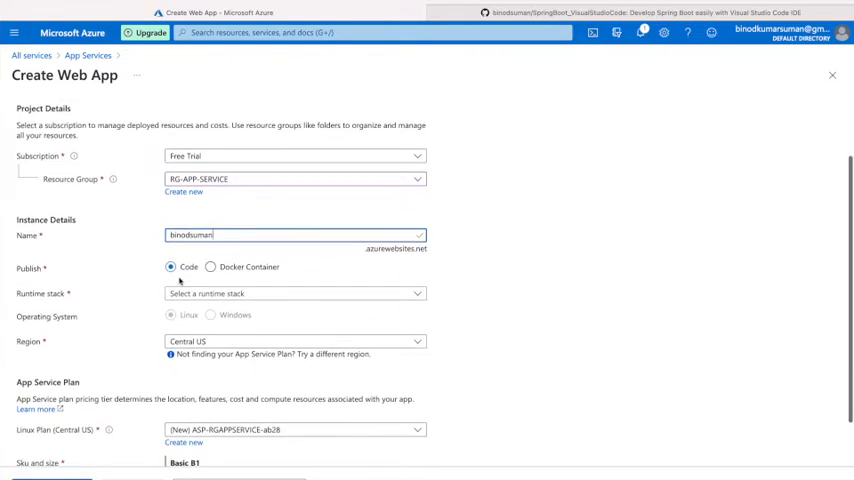
click(290, 292)
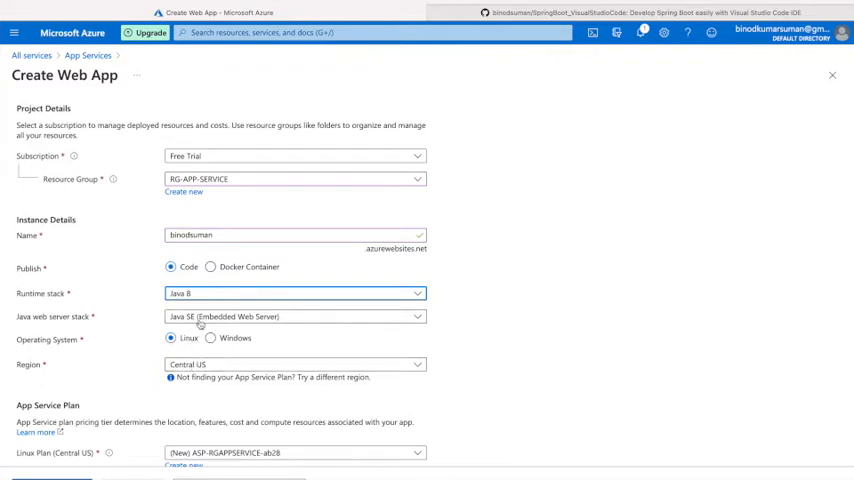
click(294, 316)
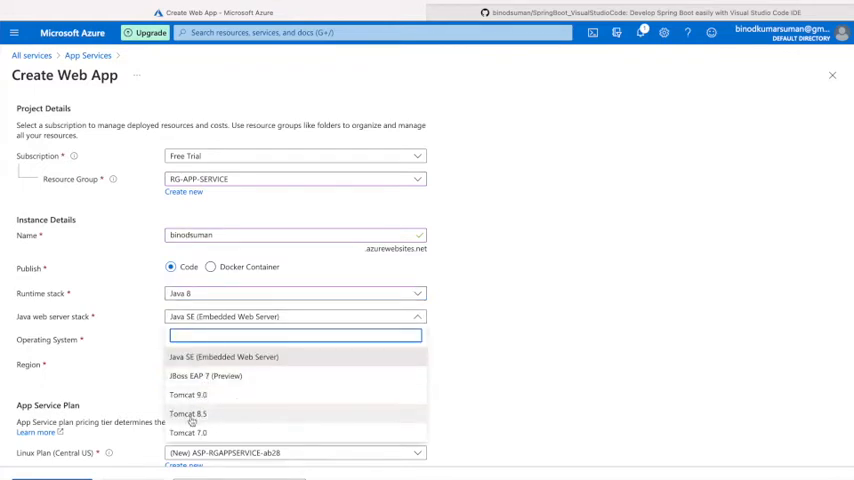
click(188, 412)
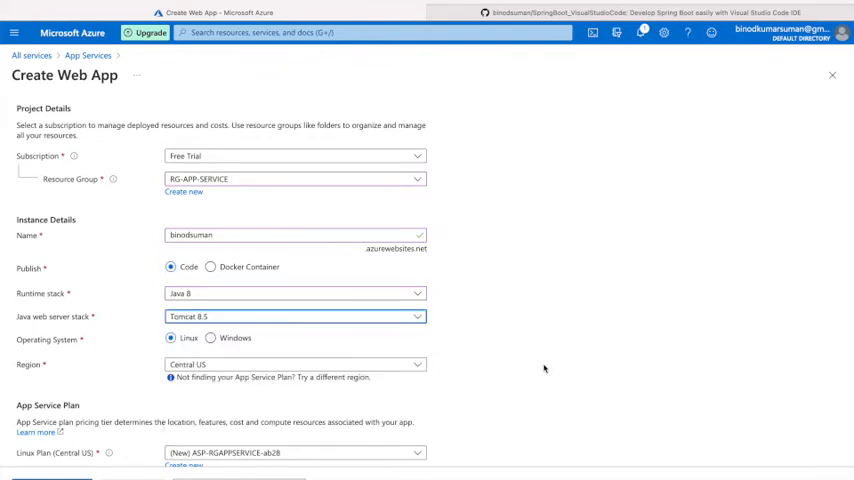
scroll(down, 3)
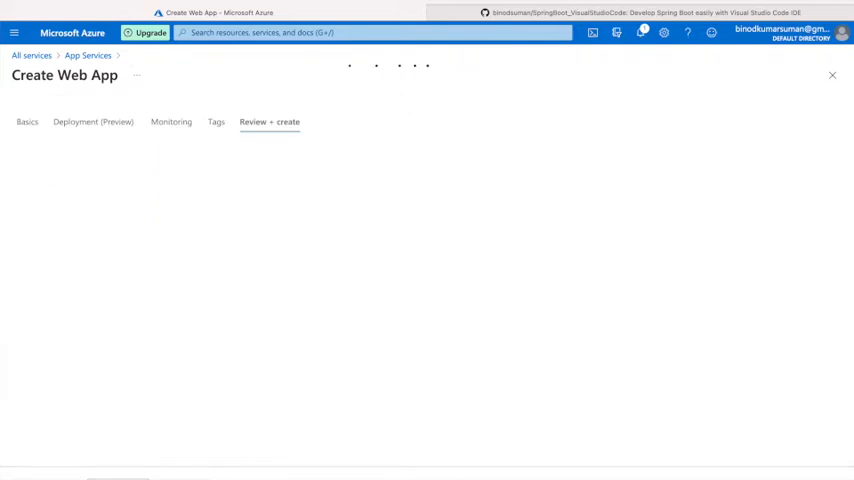
- Submit the web app for creation, then view the GitHub repository's webapps folder with ROOT.war
click(268, 120)
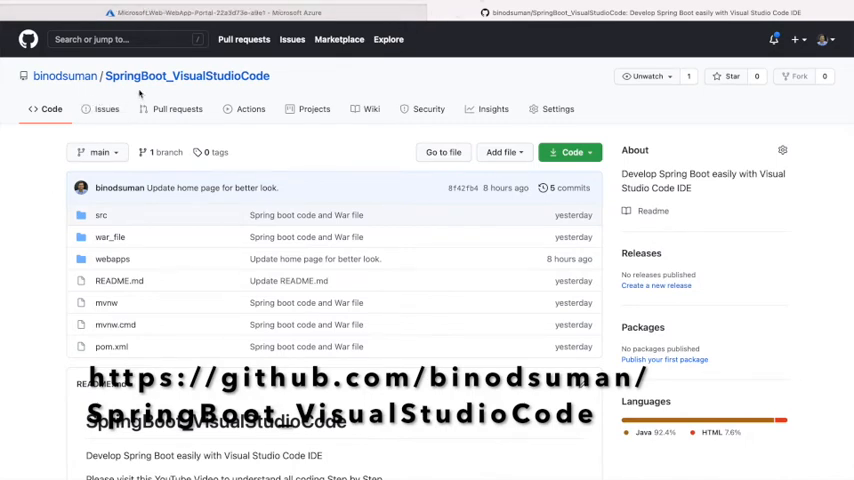
mouse_move(234, 246)
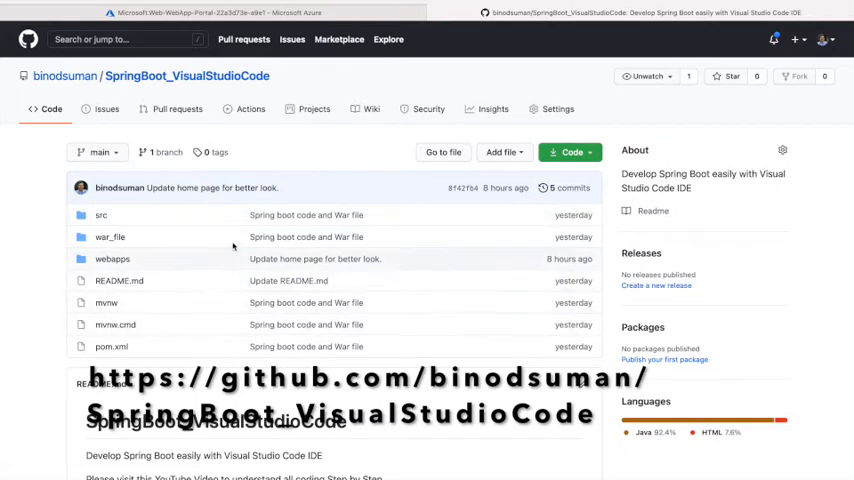
mouse_move(40, 304)
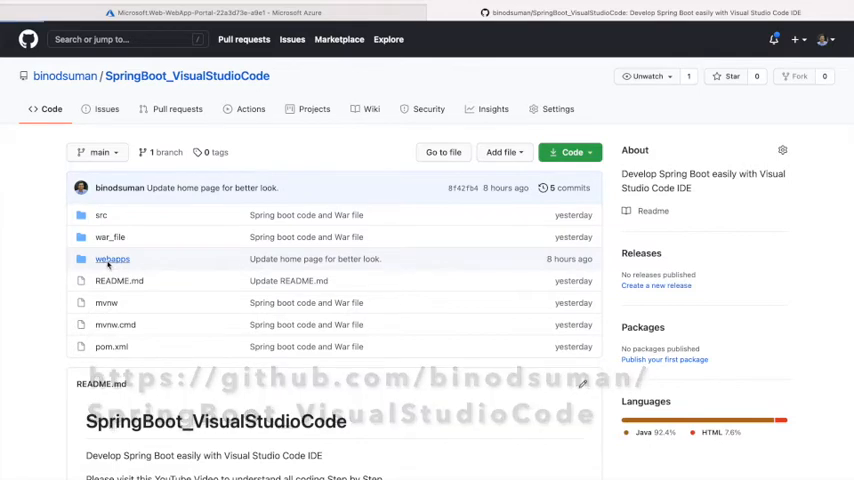
click(112, 260)
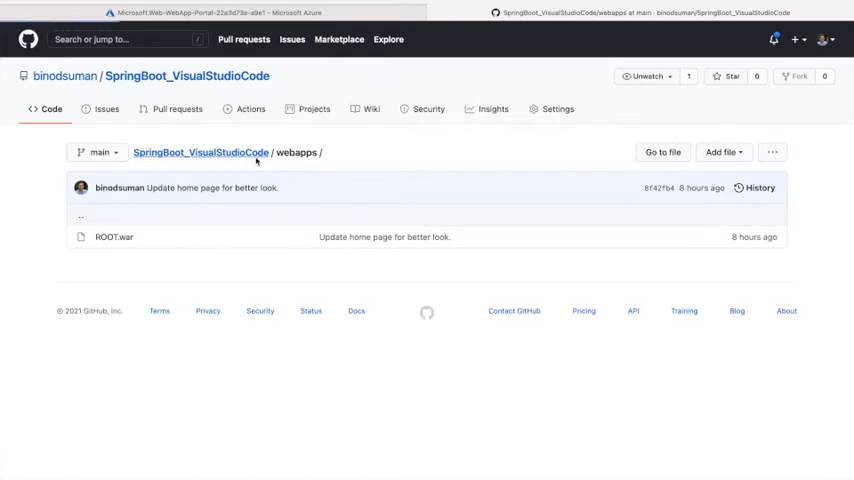
click(204, 152)
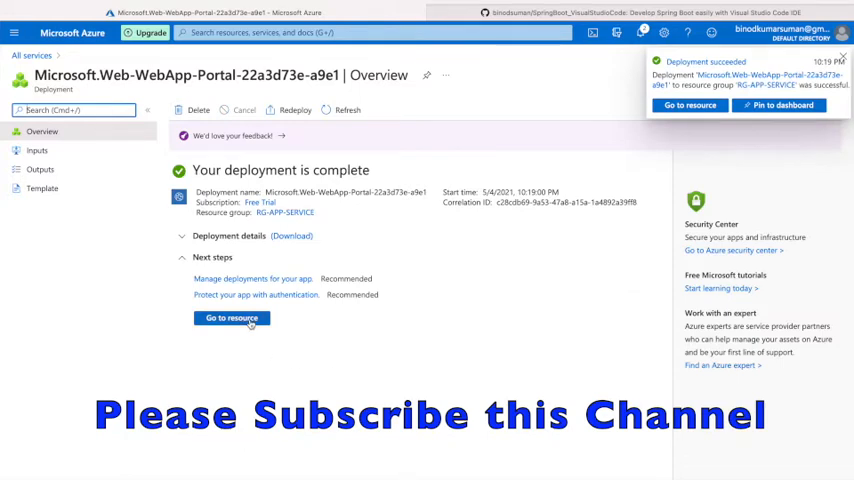
- Go to the newly created App Service resource and view its running overview
click(232, 318)
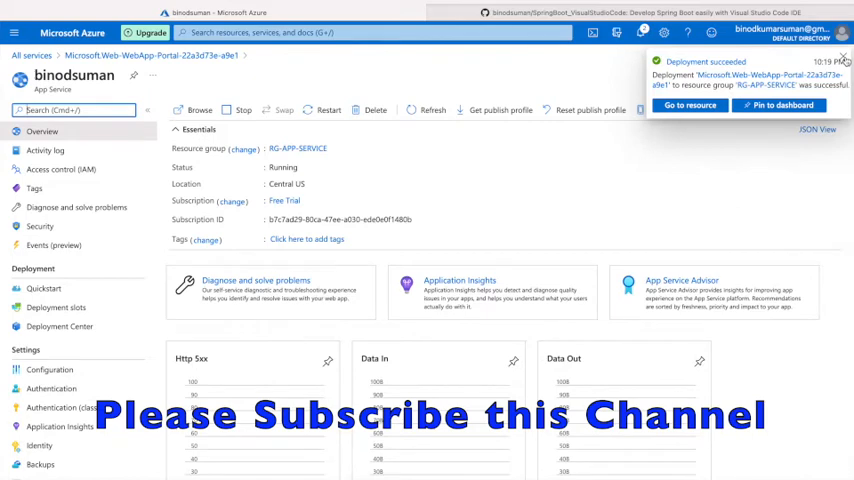
click(840, 48)
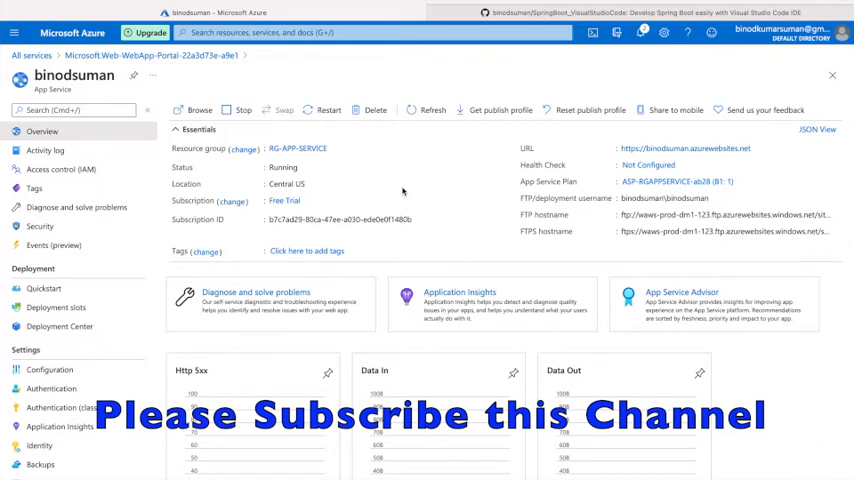
mouse_move(470, 208)
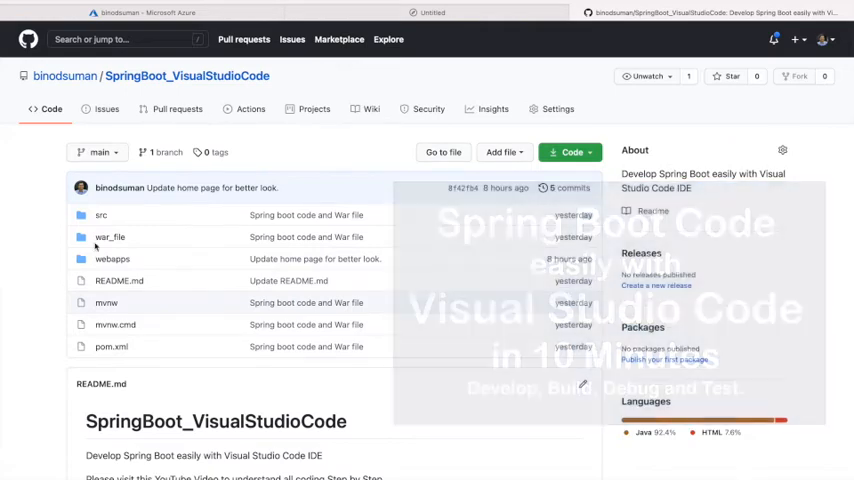
- Load the app's URL to confirm the default 'Hey, Java developers!' welcome page appears
click(144, 12)
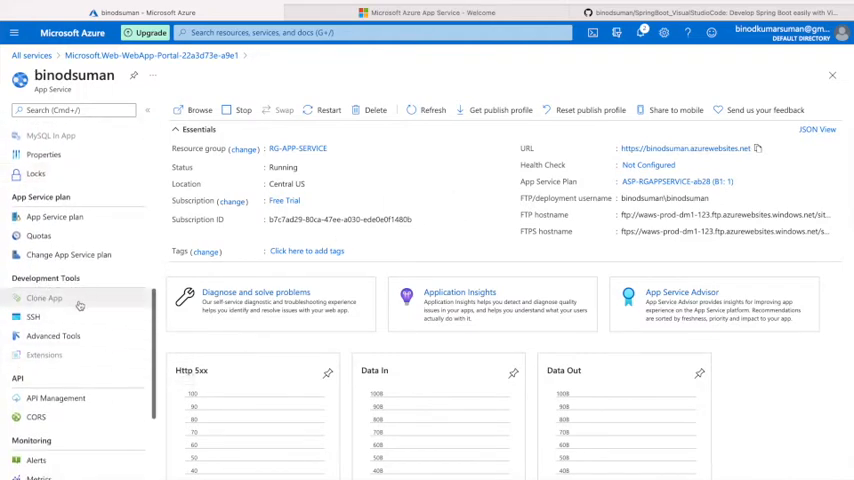
click(32, 316)
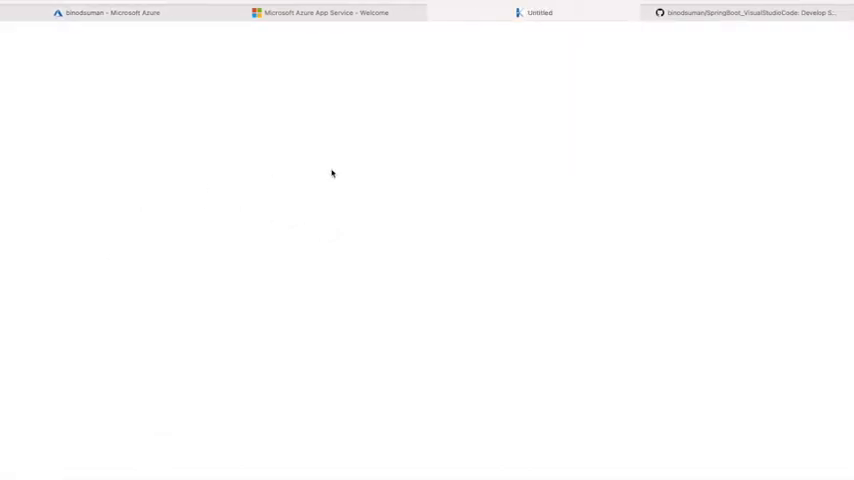
click(324, 12)
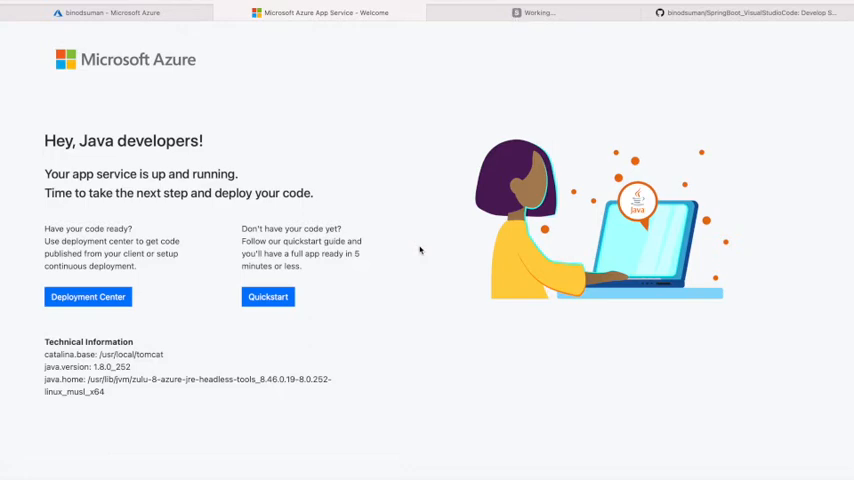
mouse_move(404, 204)
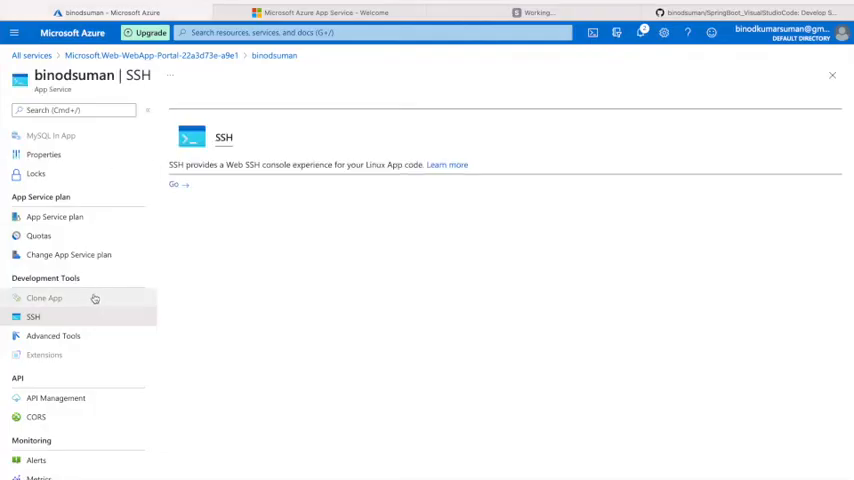
click(524, 12)
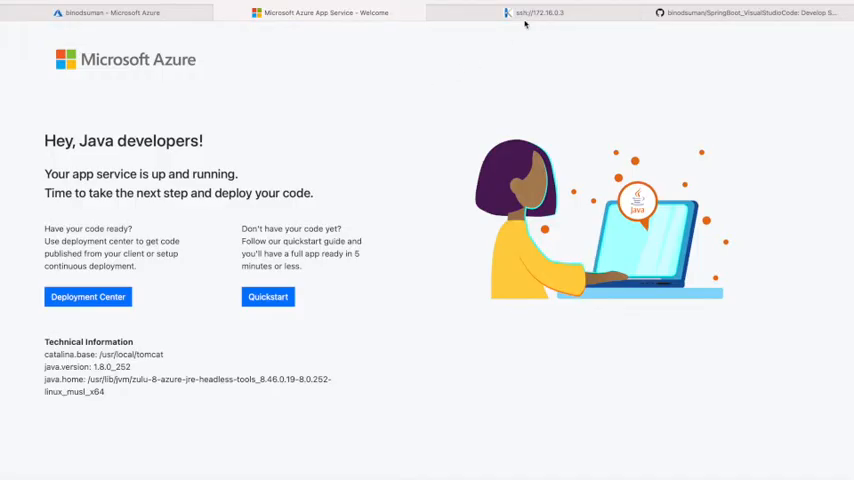
- List the home directory contents in the SSH console
click(532, 12)
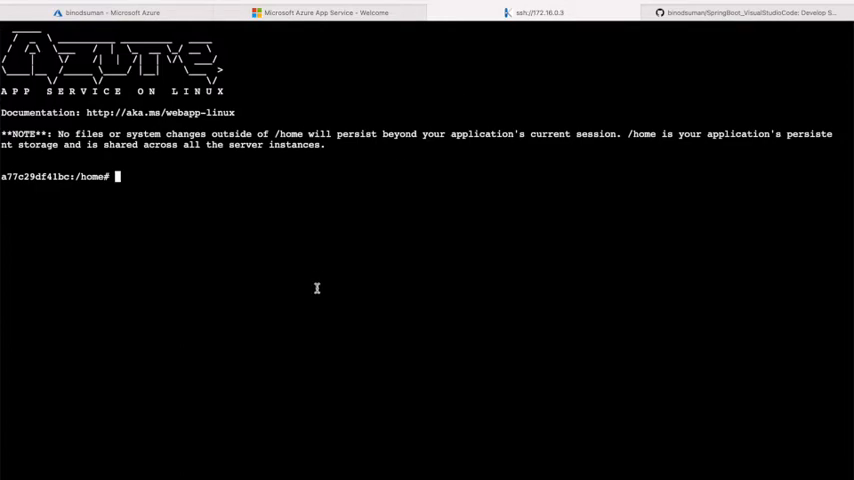
text(ls)
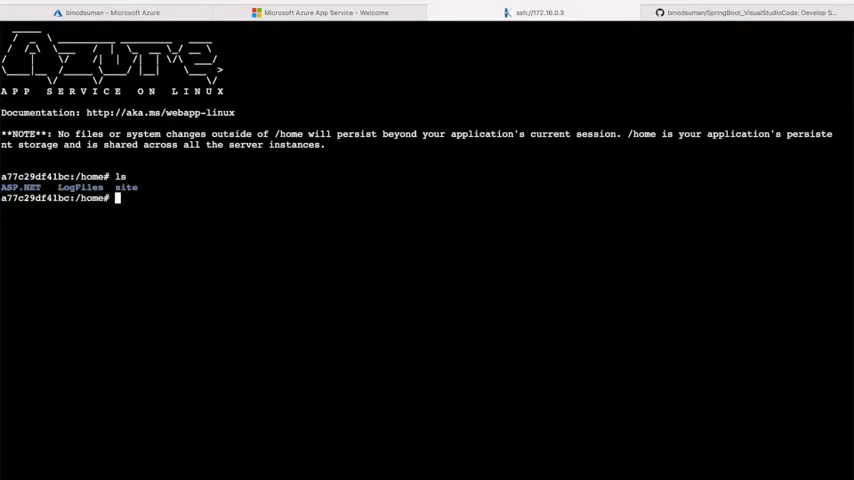
text(cs site/)
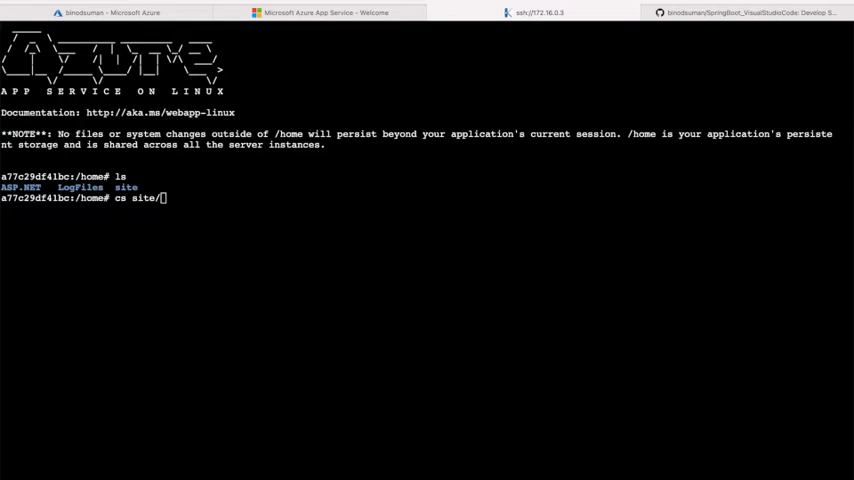
text(wwwroot/)
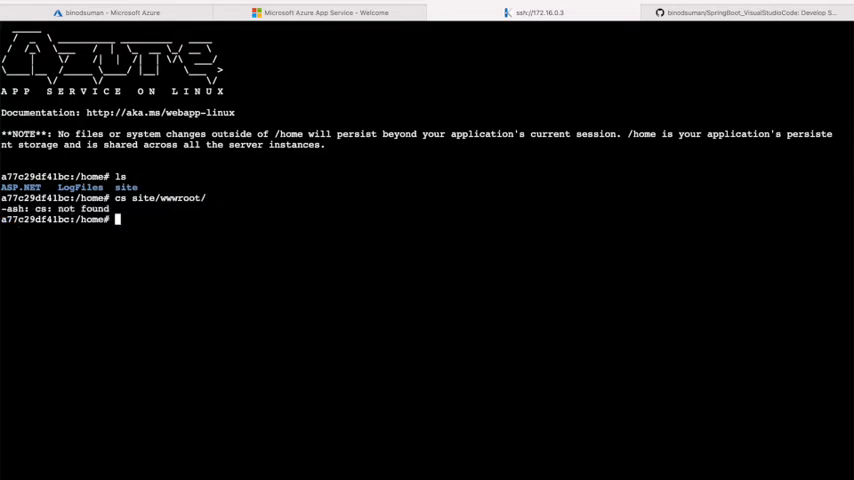
text(ls)
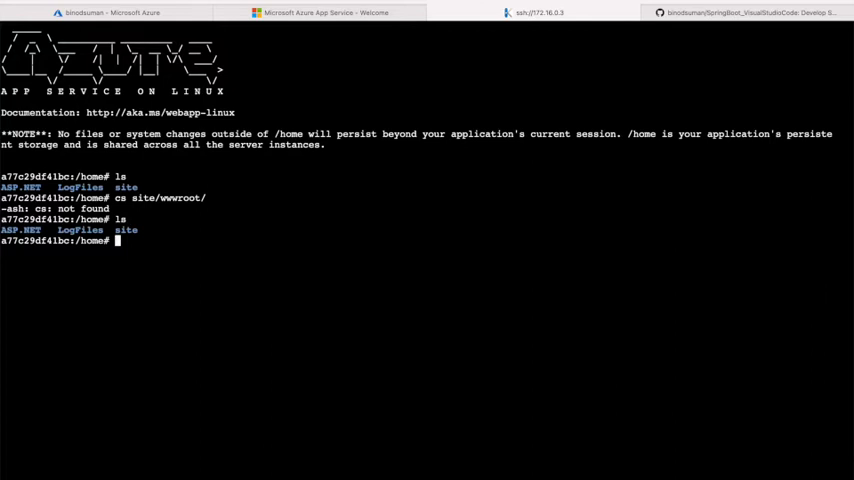
- Change into site/wwwroot to see it holds only hostingstart.html
text(cd)
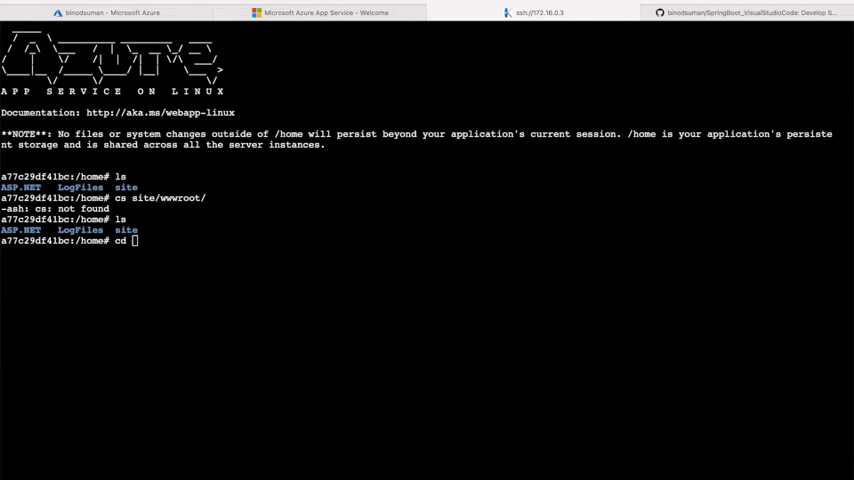
text(si)
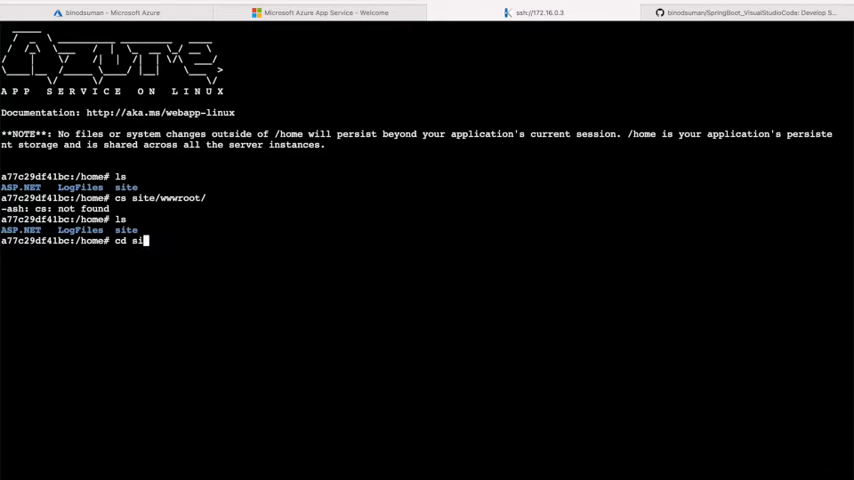
text(ite/)
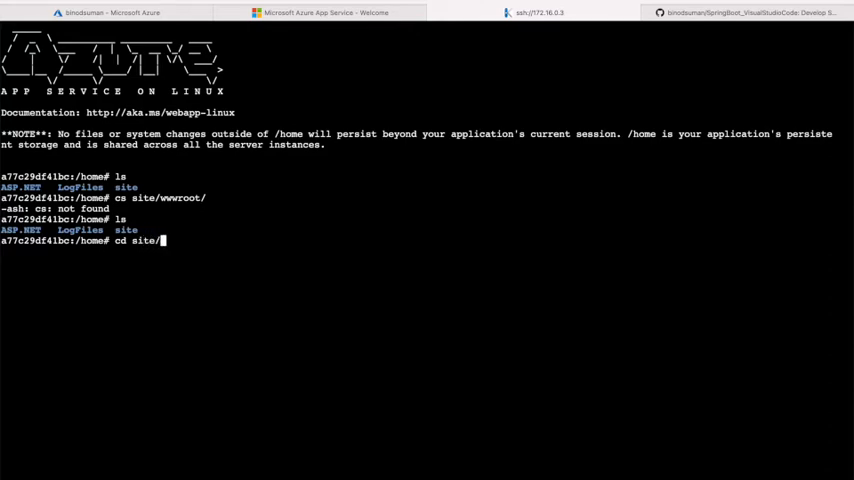
text(ww)
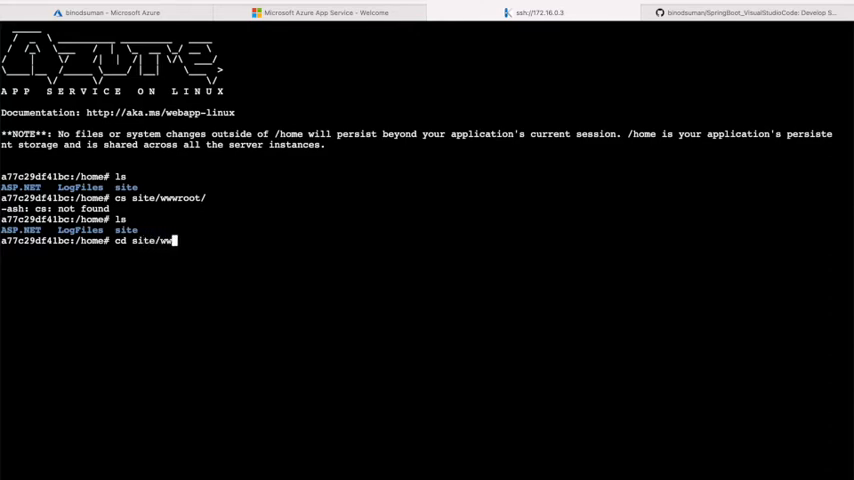
text(wwroot/)
text(ls)
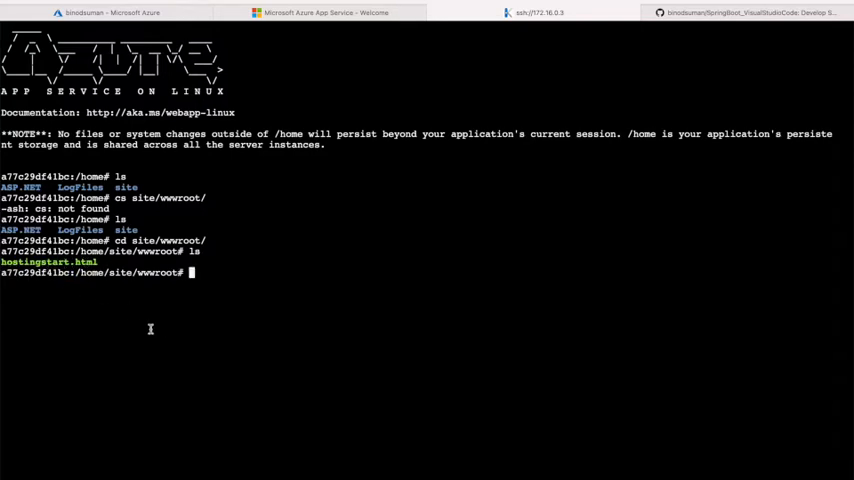
mouse_move(236, 284)
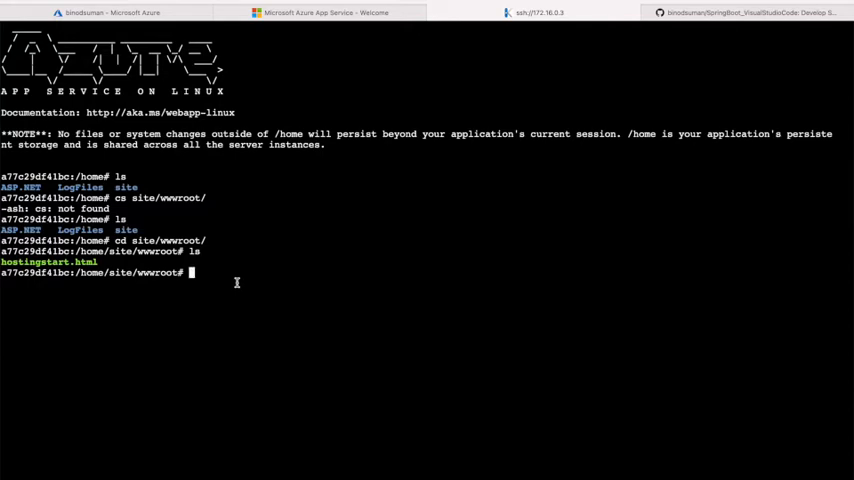
mouse_move(264, 288)
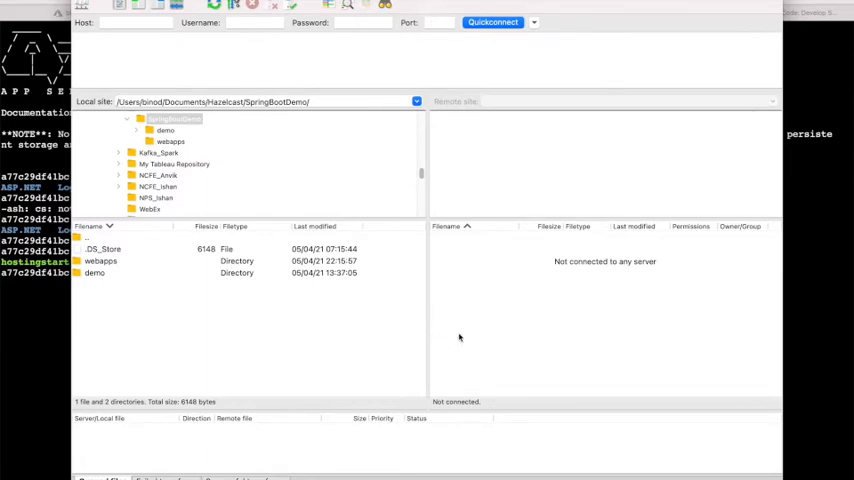
mouse_move(494, 292)
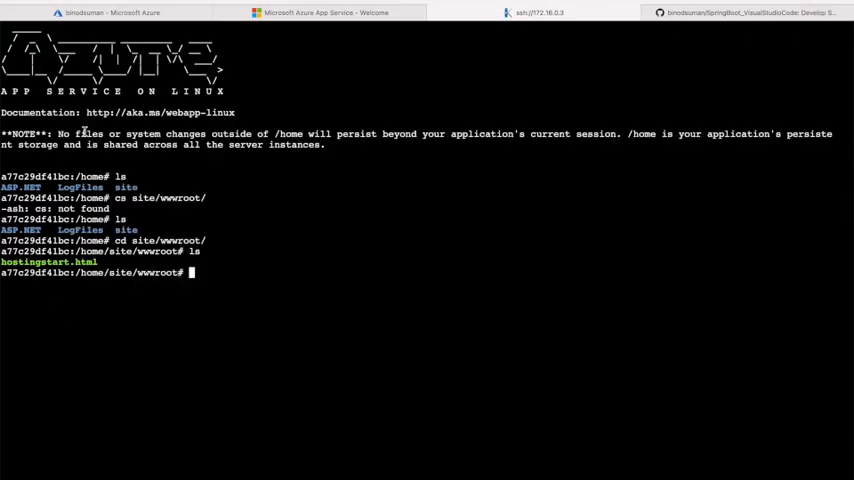
- Return to the portal and show the web app's overview with its FTP and FTPS hostnames
click(100, 8)
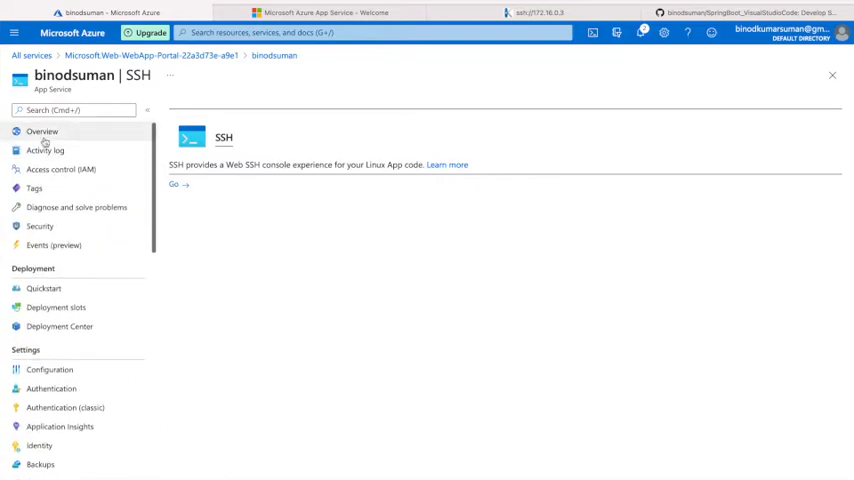
click(40, 132)
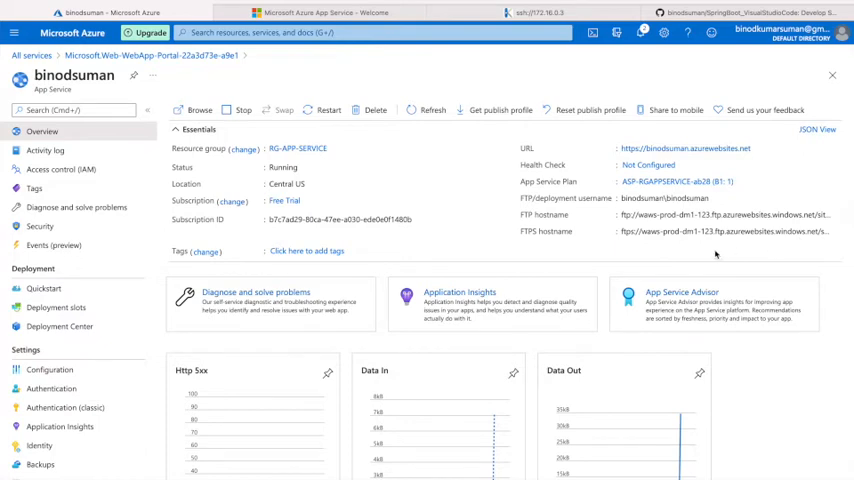
mouse_move(712, 204)
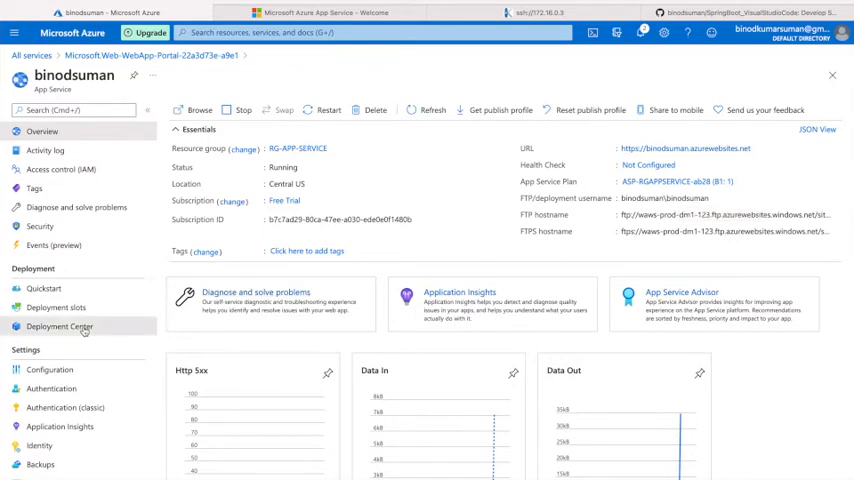
- Set and save a user-scope FTPS password under Deployment Center's FTPS credentials
click(58, 326)
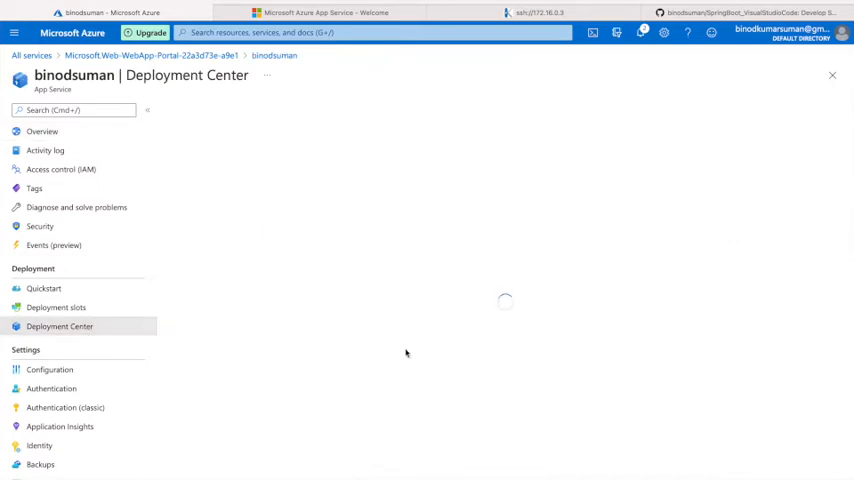
click(58, 326)
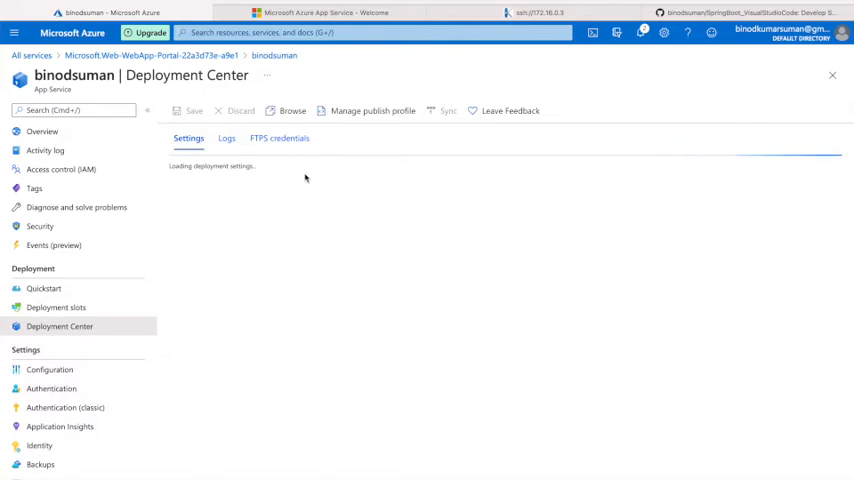
click(280, 138)
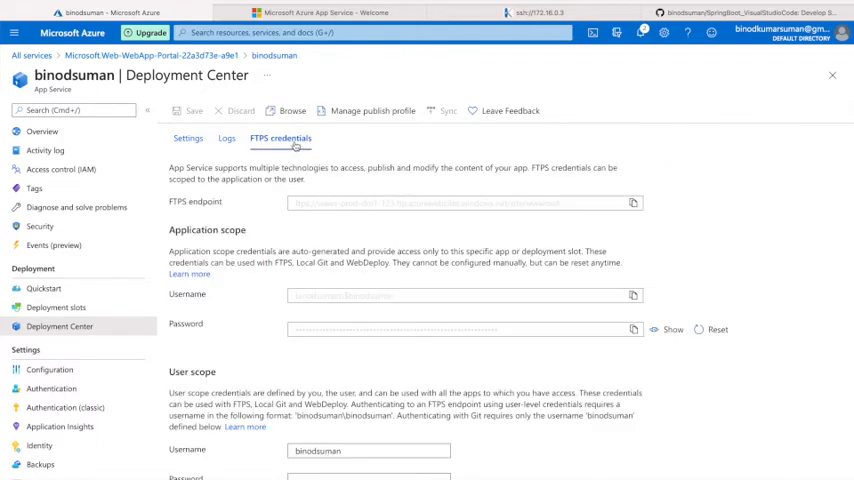
scroll(down, 3)
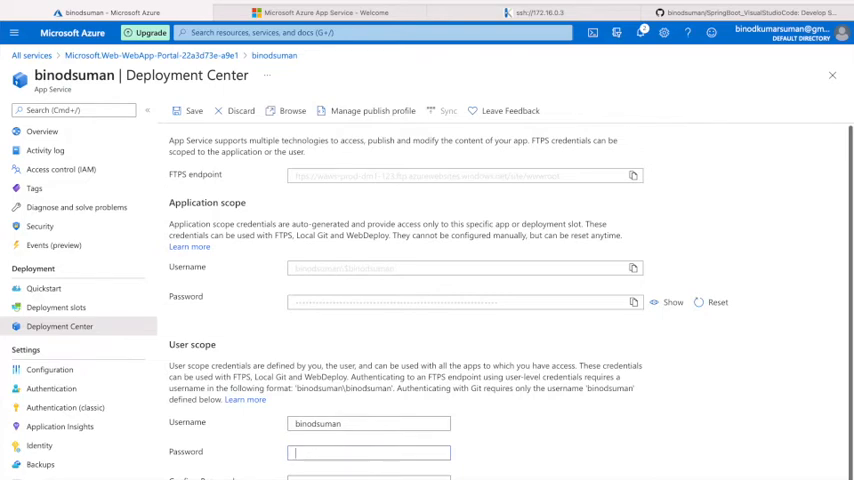
text(••)
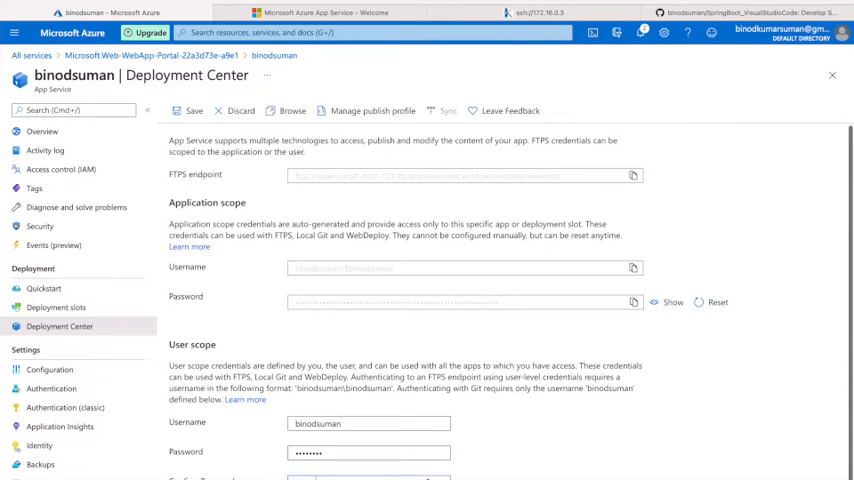
mouse_move(500, 472)
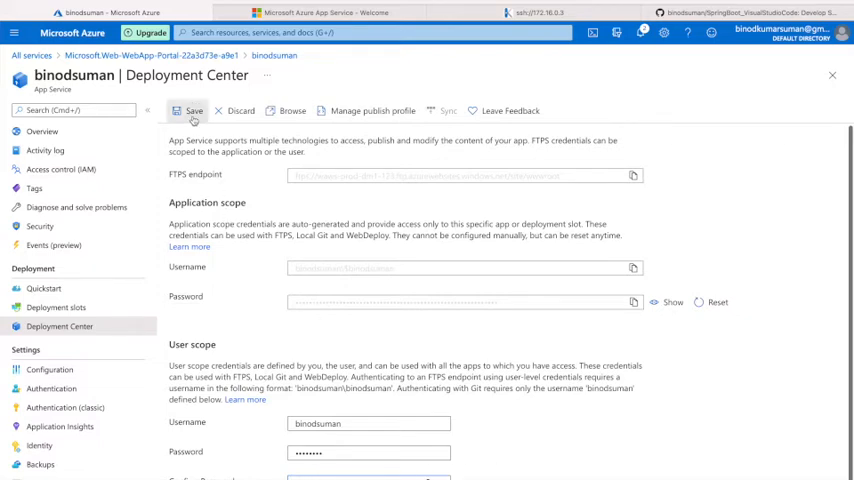
click(196, 112)
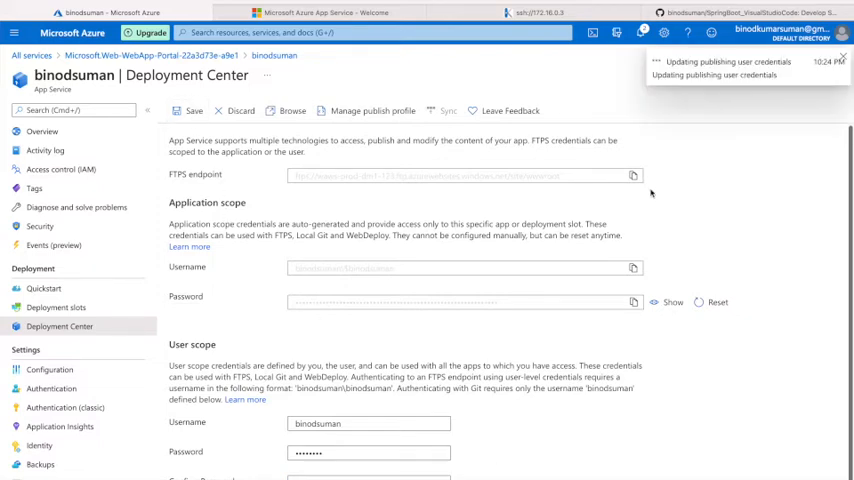
mouse_move(744, 132)
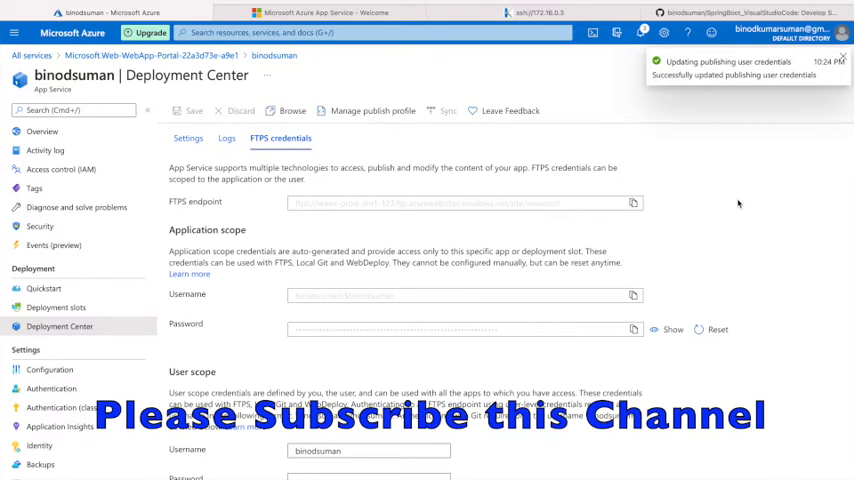
mouse_move(408, 168)
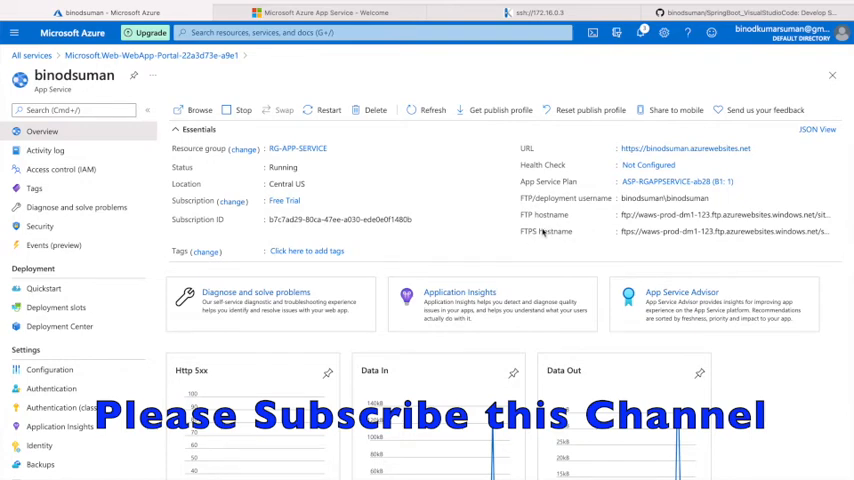
mouse_move(608, 240)
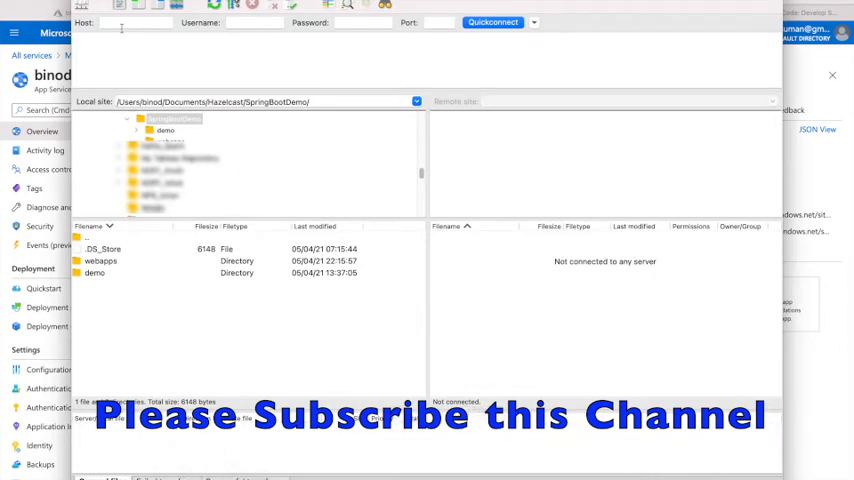
- Connect FileZilla to the app's FTPS host with the deployment username and password, trusting the certificate
text(vs.net/site/wwwroot)
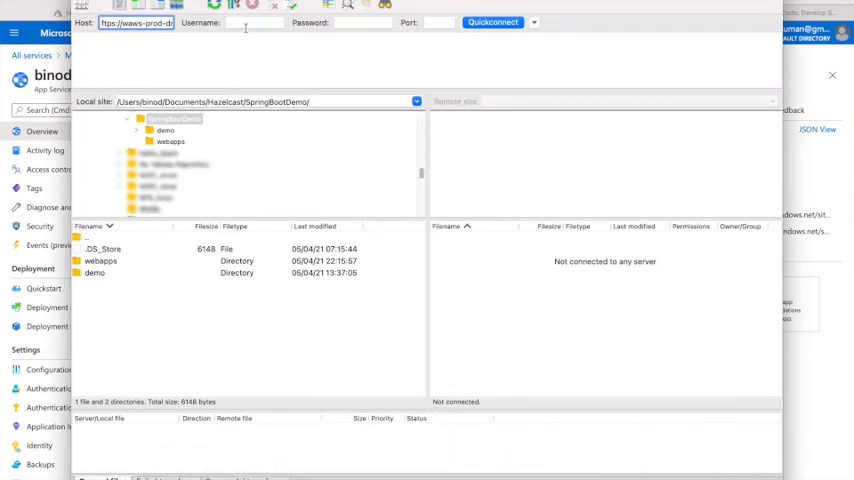
text(anlbinodsuman)
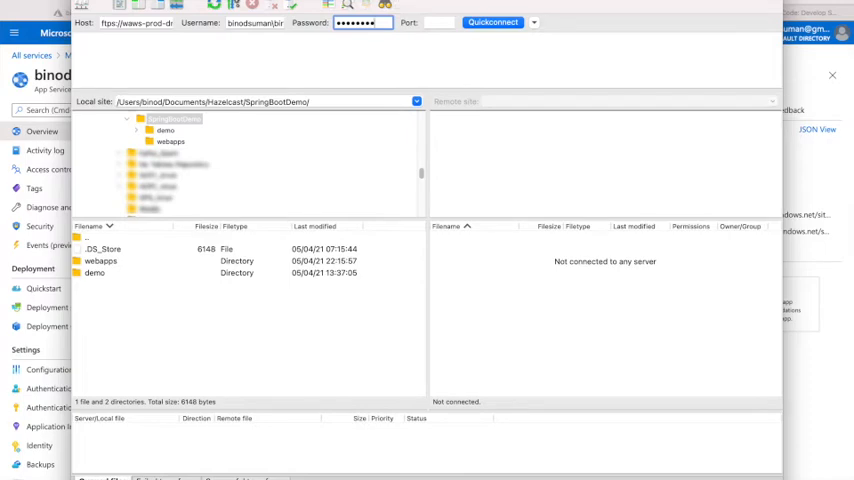
click(488, 22)
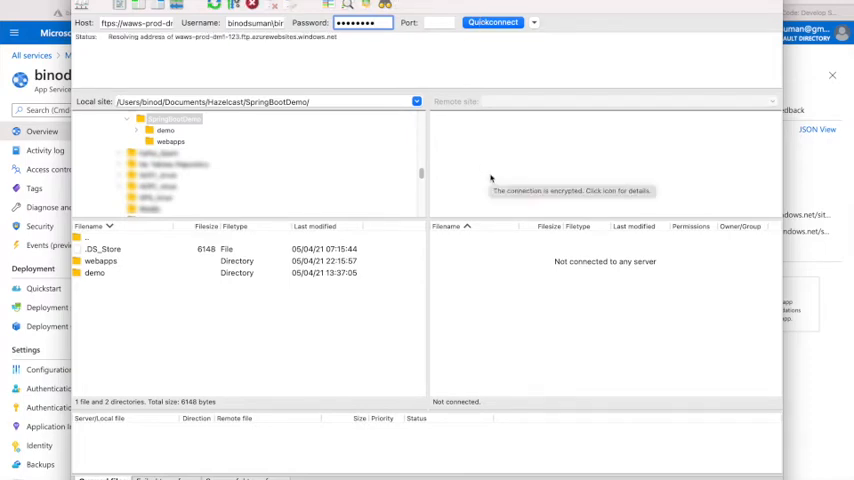
mouse_move(460, 320)
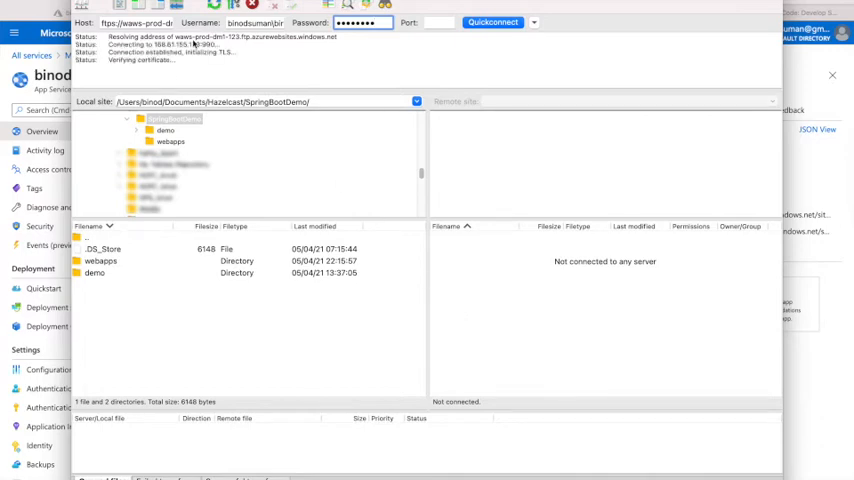
click(496, 22)
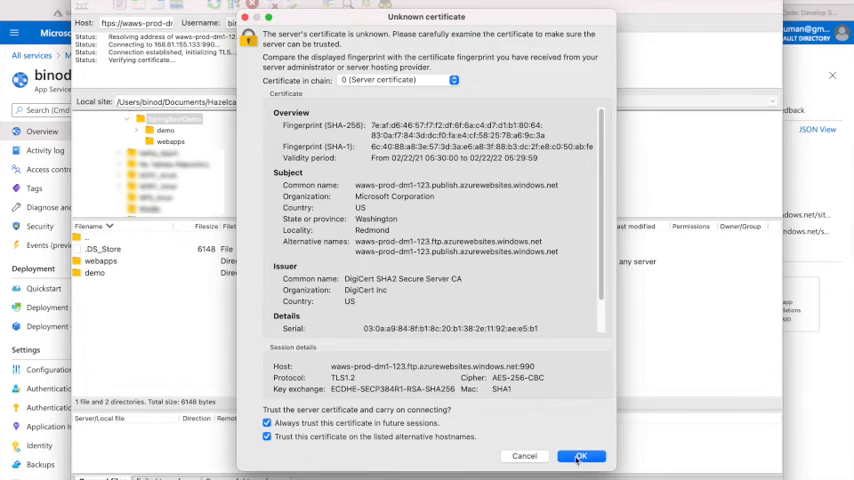
click(576, 456)
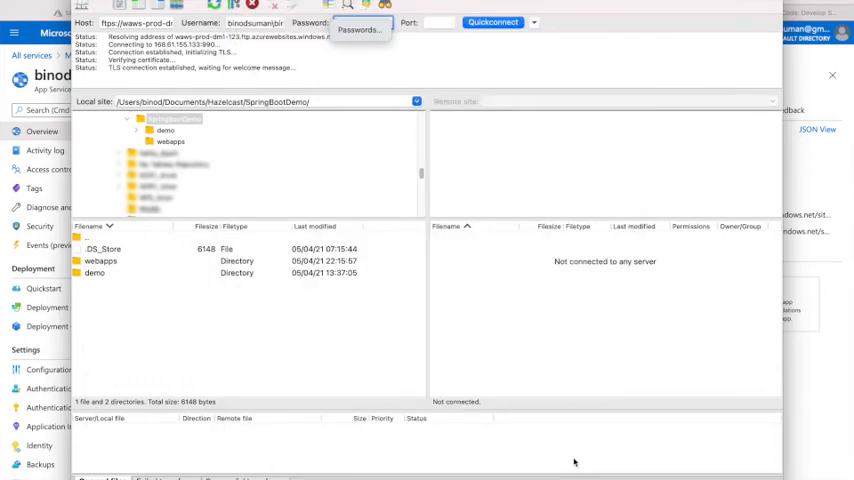
mouse_move(310, 168)
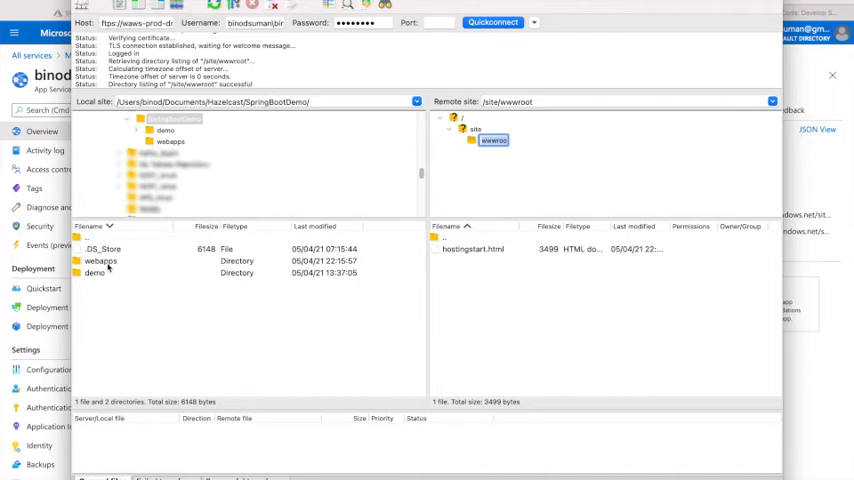
- Upload the local webapps folder into /site/wwwroot on the server
double_click(100, 260)
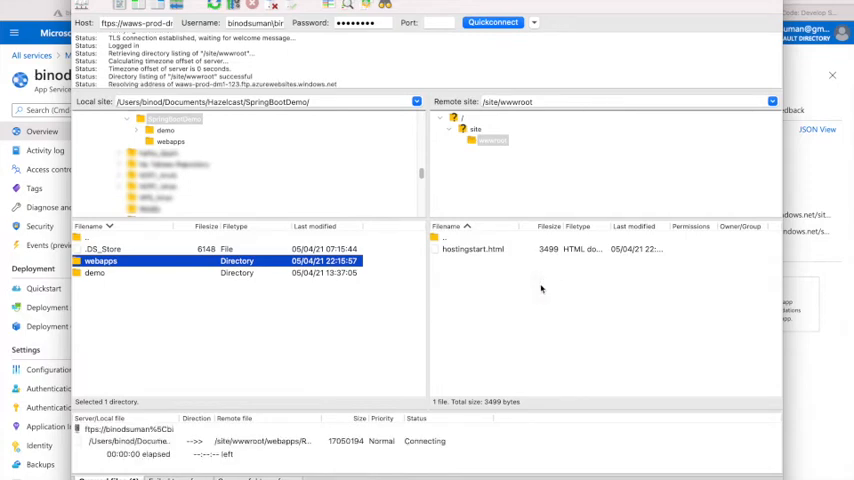
mouse_move(520, 288)
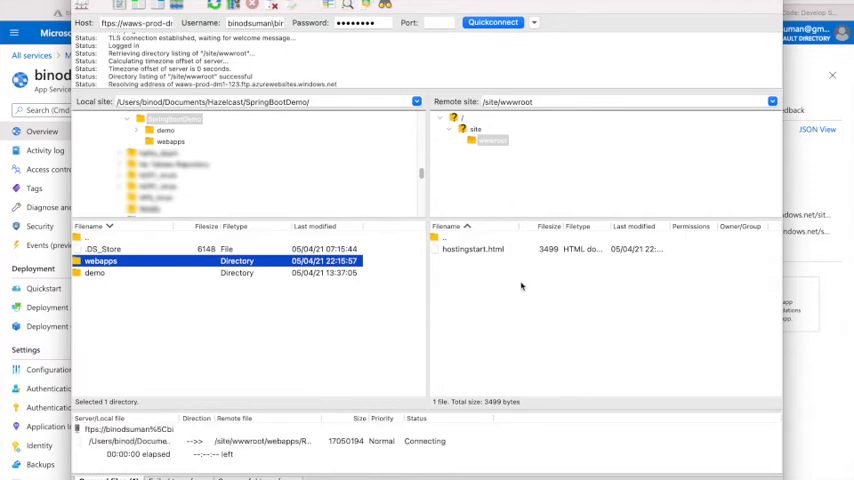
mouse_move(258, 474)
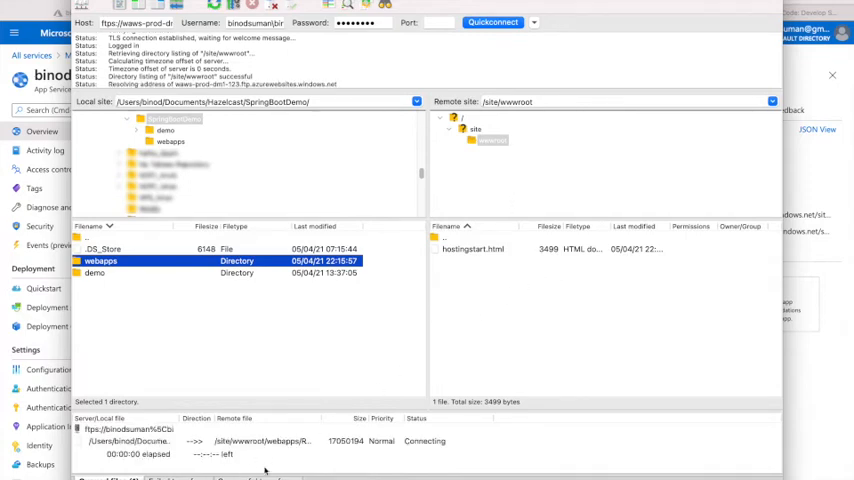
mouse_move(284, 460)
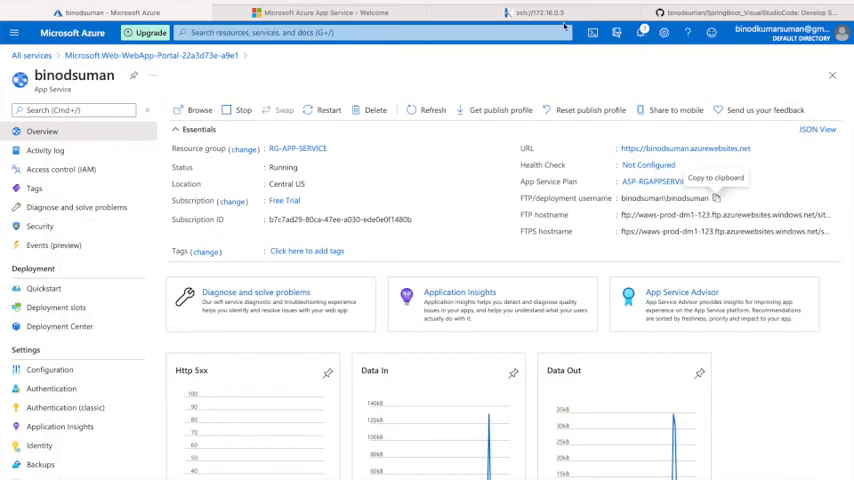
- List /home/site/wwwroot to confirm the webapps folder, then change into webapps/
click(536, 12)
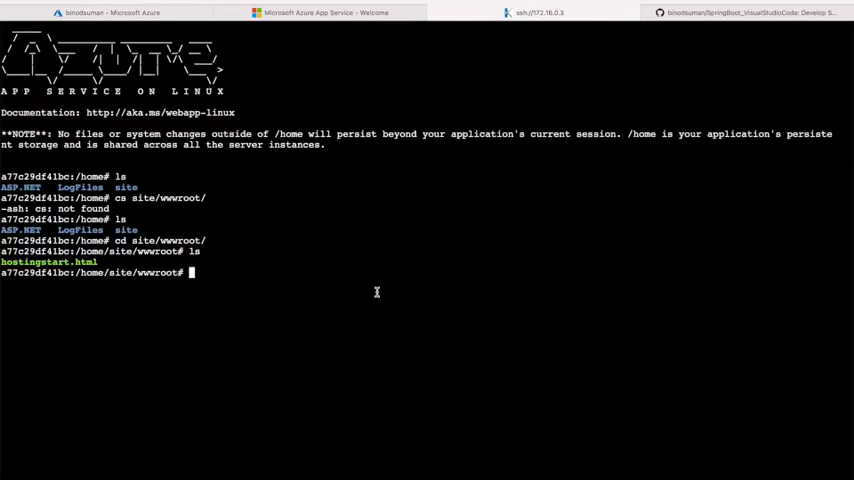
text(ls)
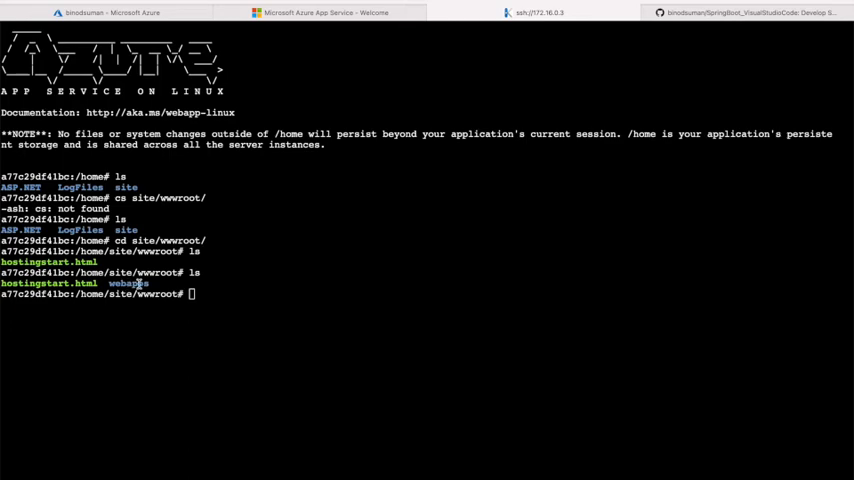
mouse_move(192, 346)
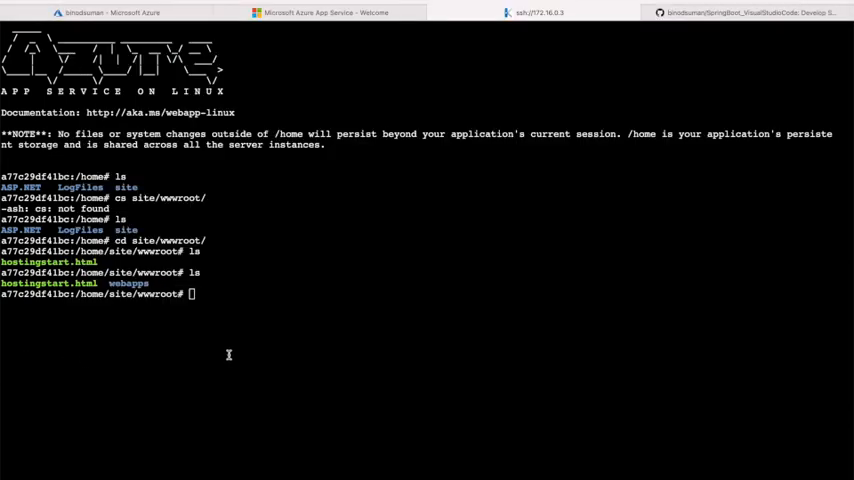
text(ls)
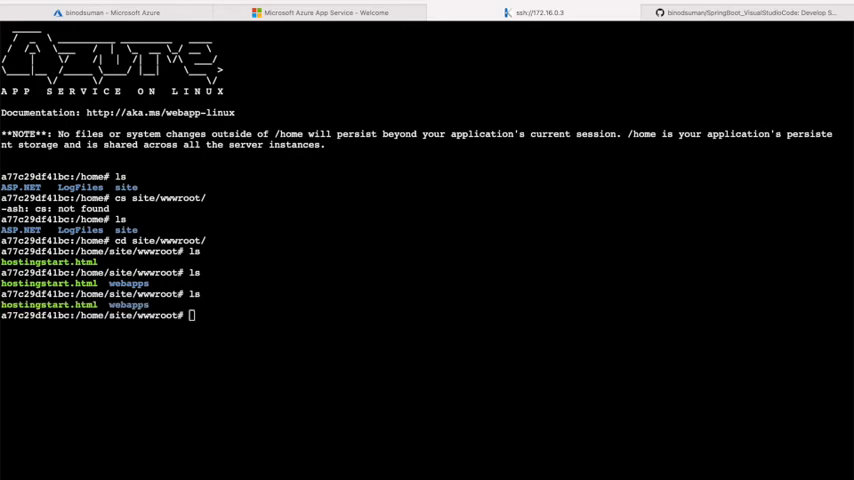
text(cd)
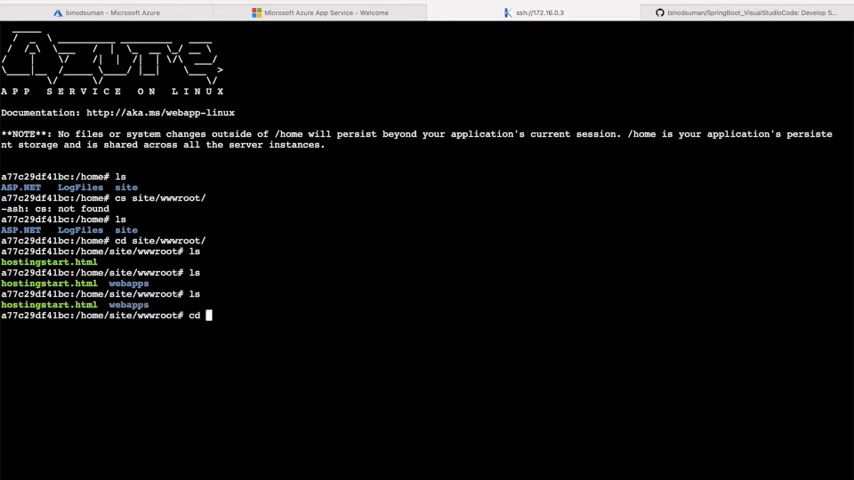
text(webapps/)
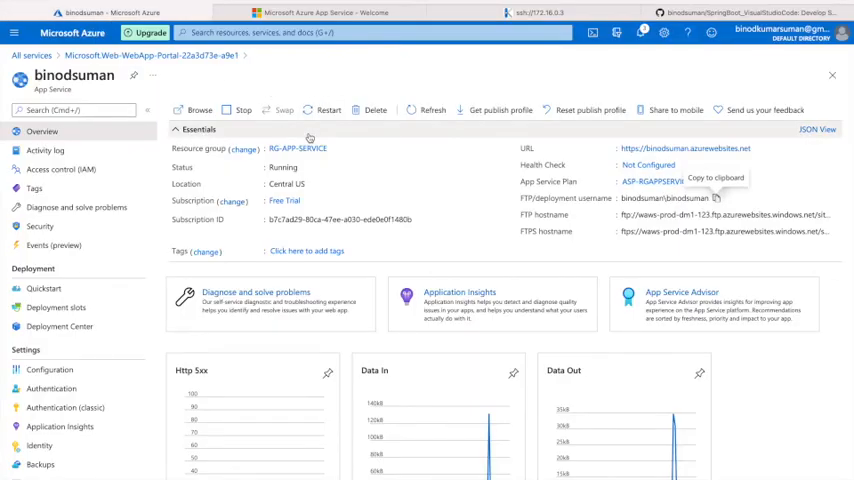
- Restart the binodsuman web app and confirm Yes in the popup
click(328, 110)
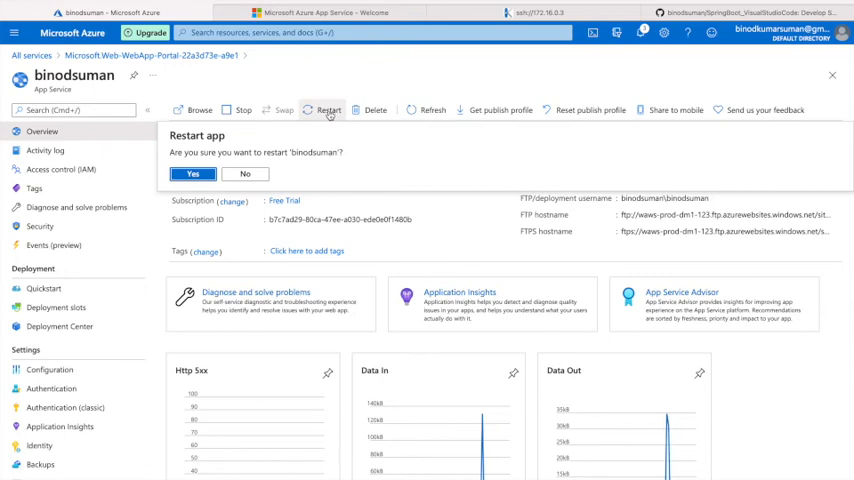
click(192, 172)
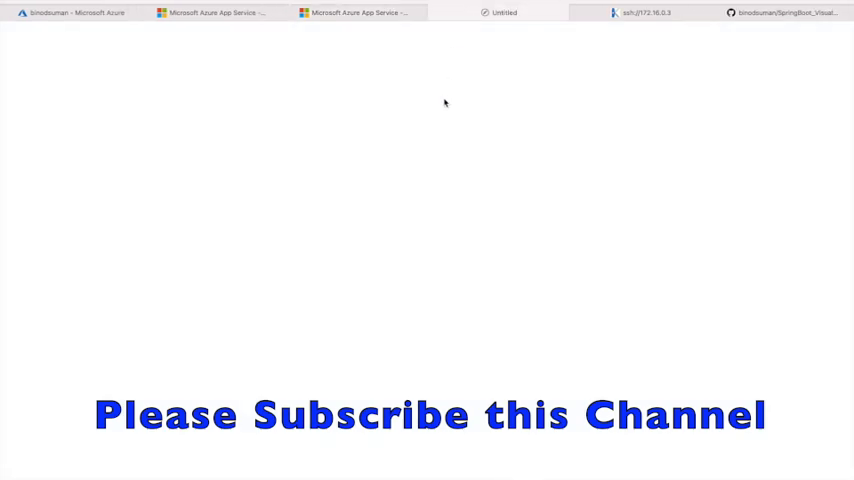
mouse_move(626, 138)
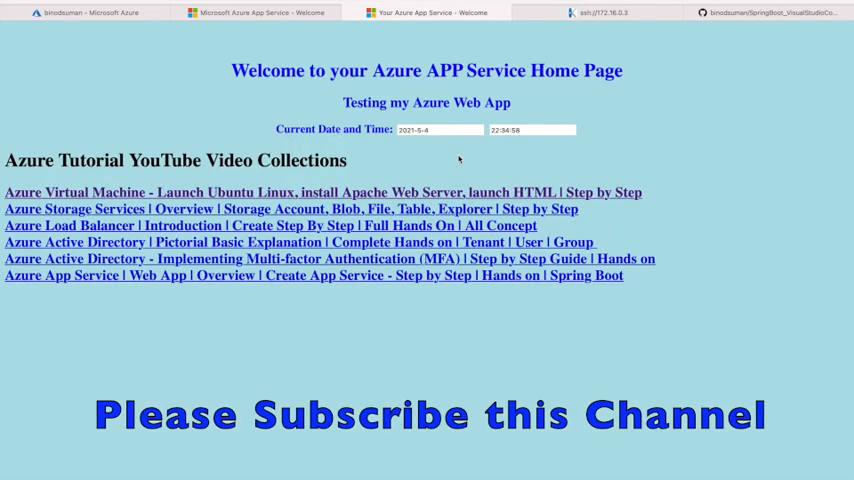
mouse_move(574, 166)
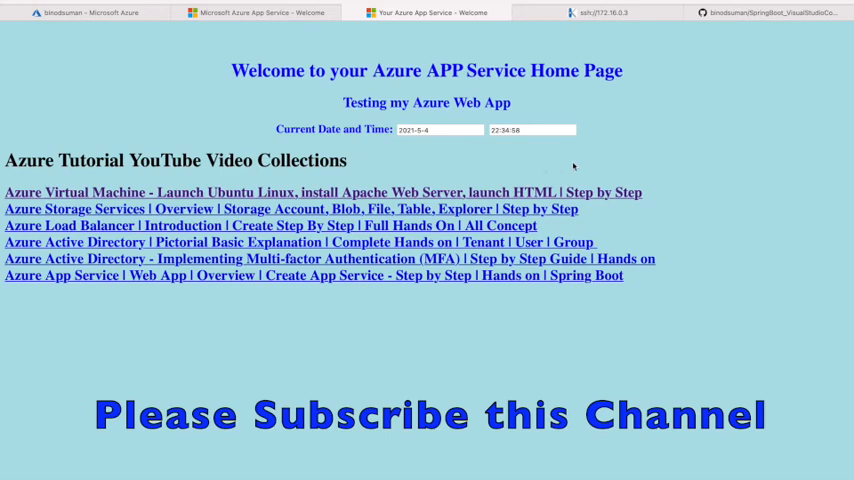
mouse_move(626, 158)
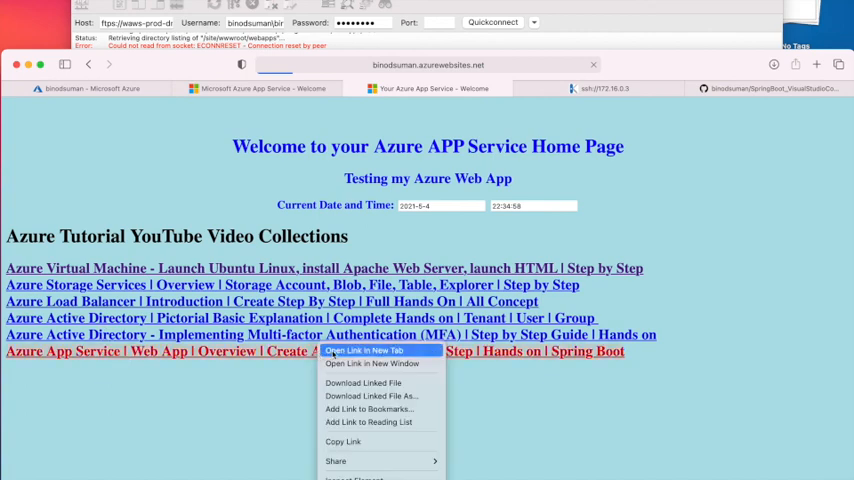
- Open the 'Azure App Service | Web App' tutorial link in a new tab
click(364, 350)
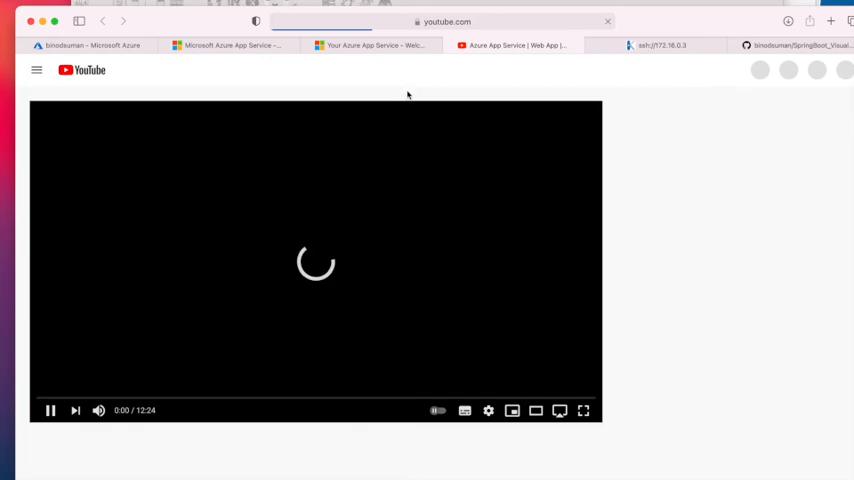
mouse_move(98, 412)
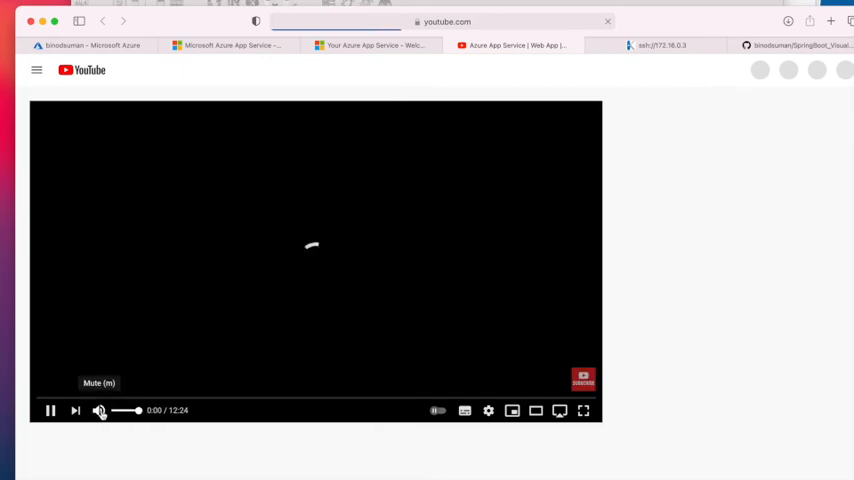
- Mute and pause the Azure App Service tutorial video on YouTube
click(98, 410)
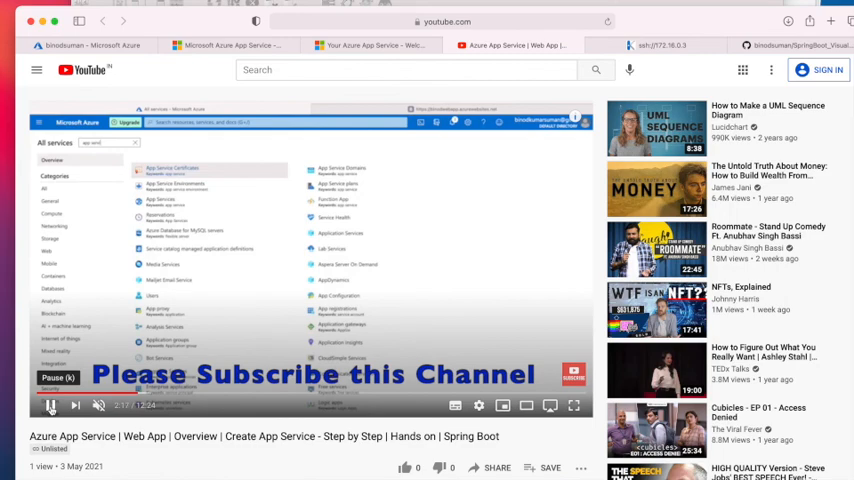
click(376, 44)
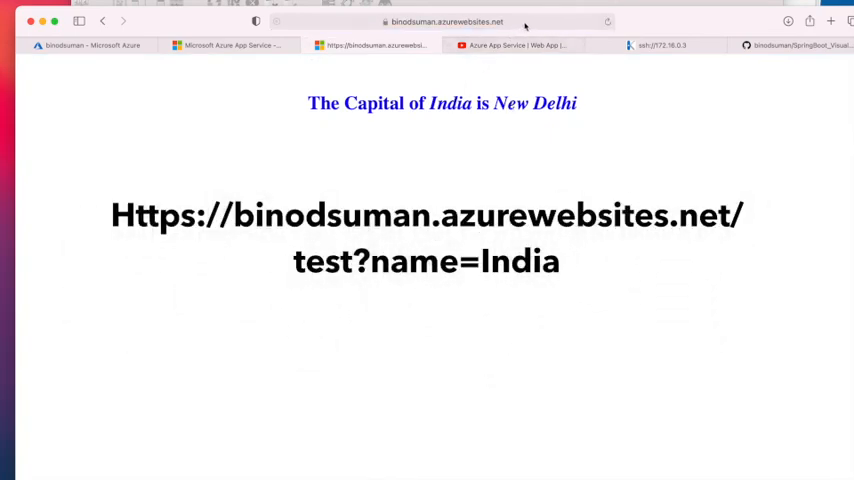
- Query the /test endpoint for US, Japan, China and Canada to get each capital
click(444, 22)
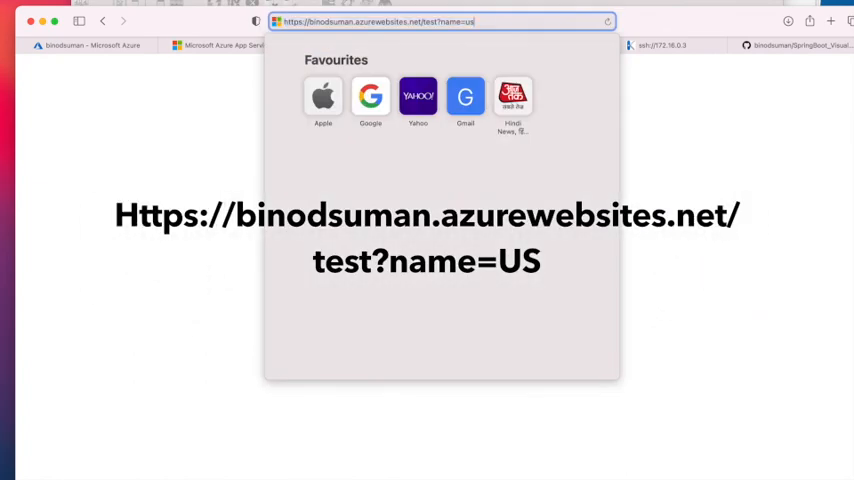
key(Enter)
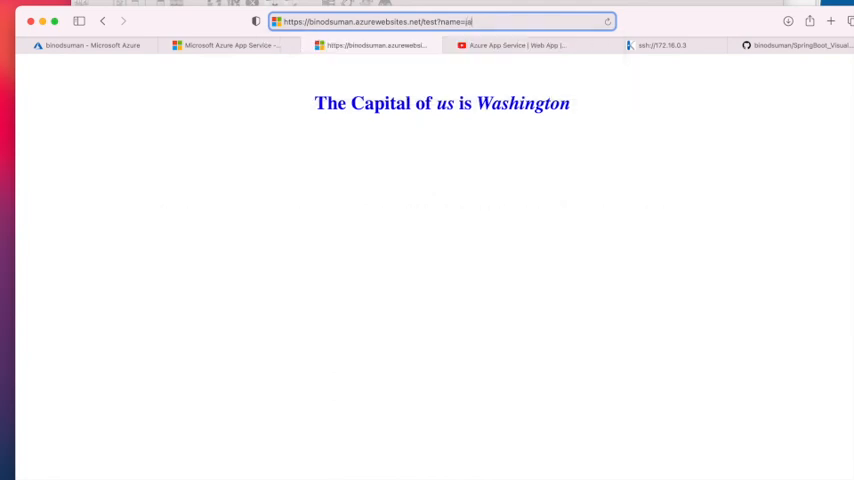
key(Enter)
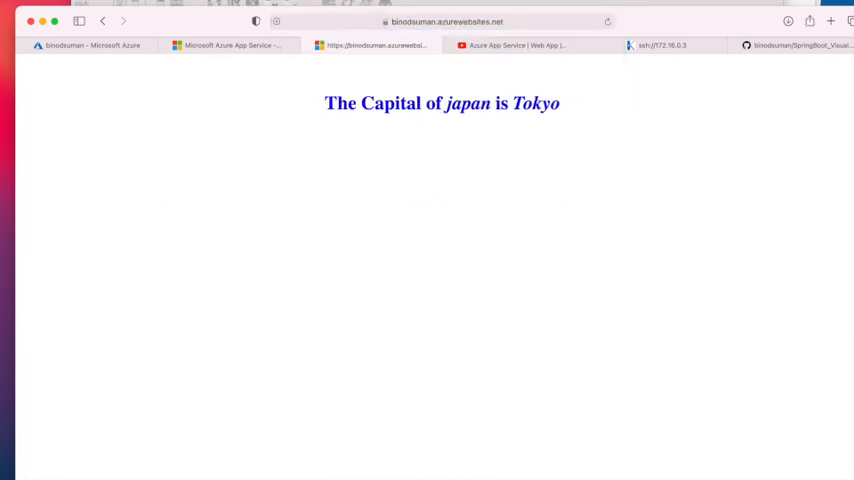
click(436, 22)
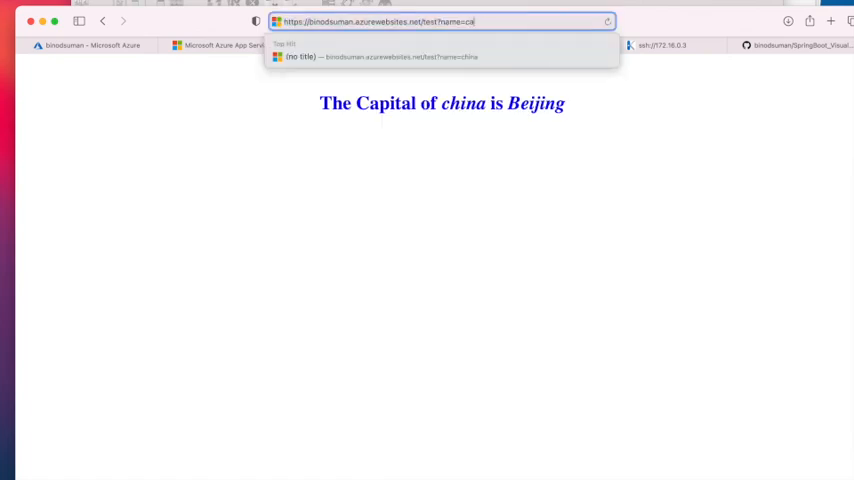
text(nd)
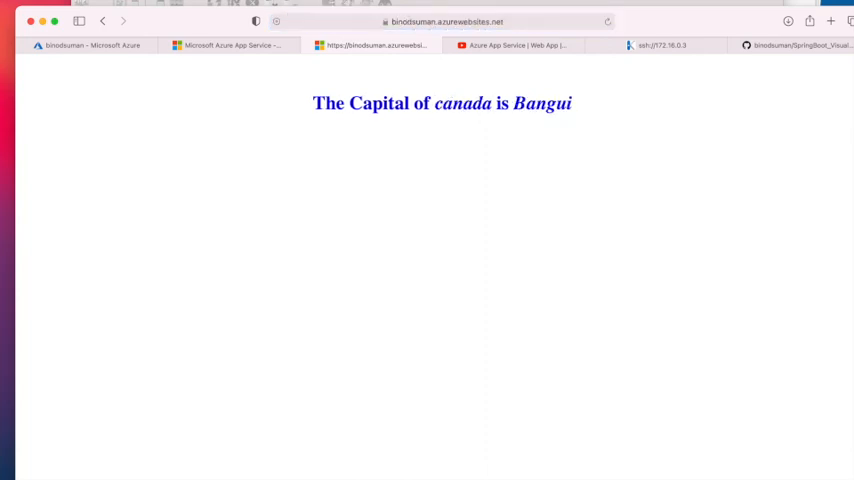
mouse_move(494, 148)
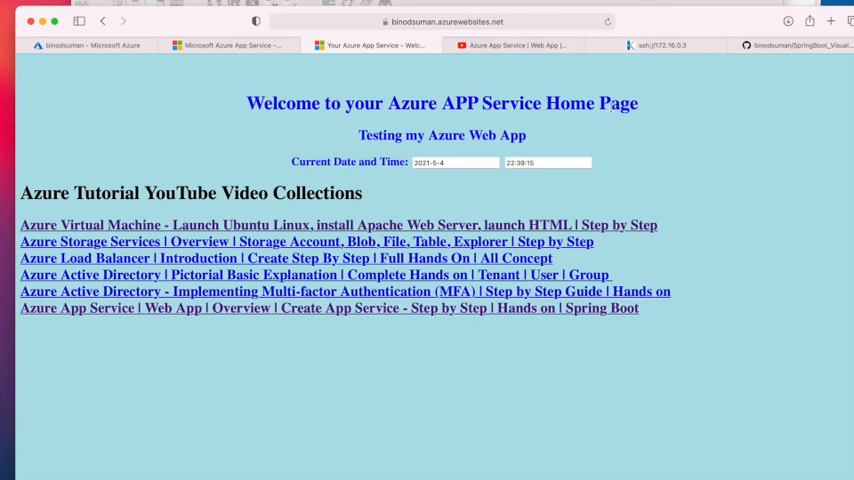
mouse_move(664, 182)
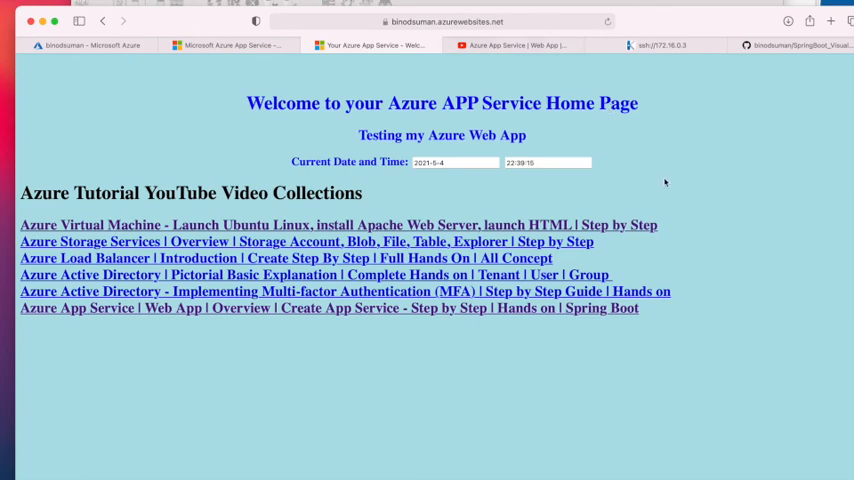